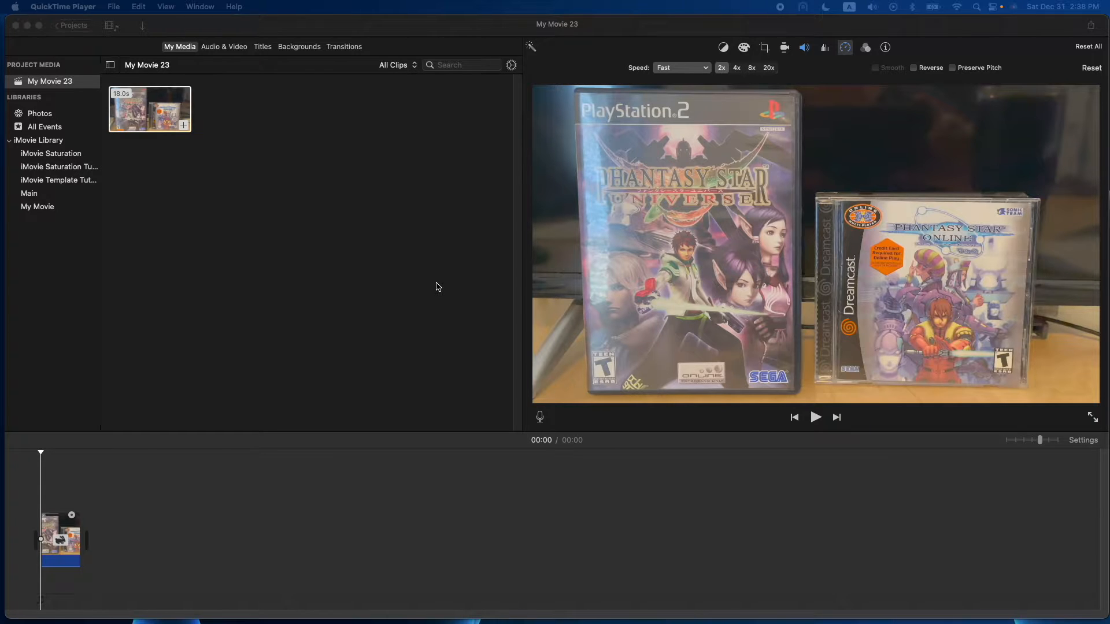
Hide the iMovie project window so the desktop shows
click(815, 418)
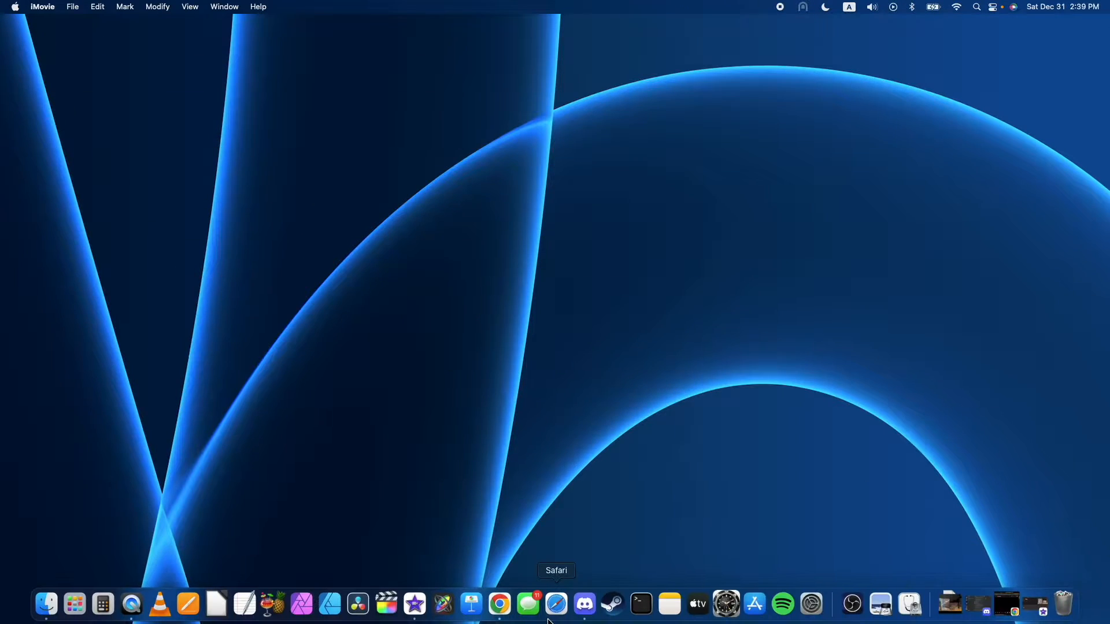
mouse_move(470, 603)
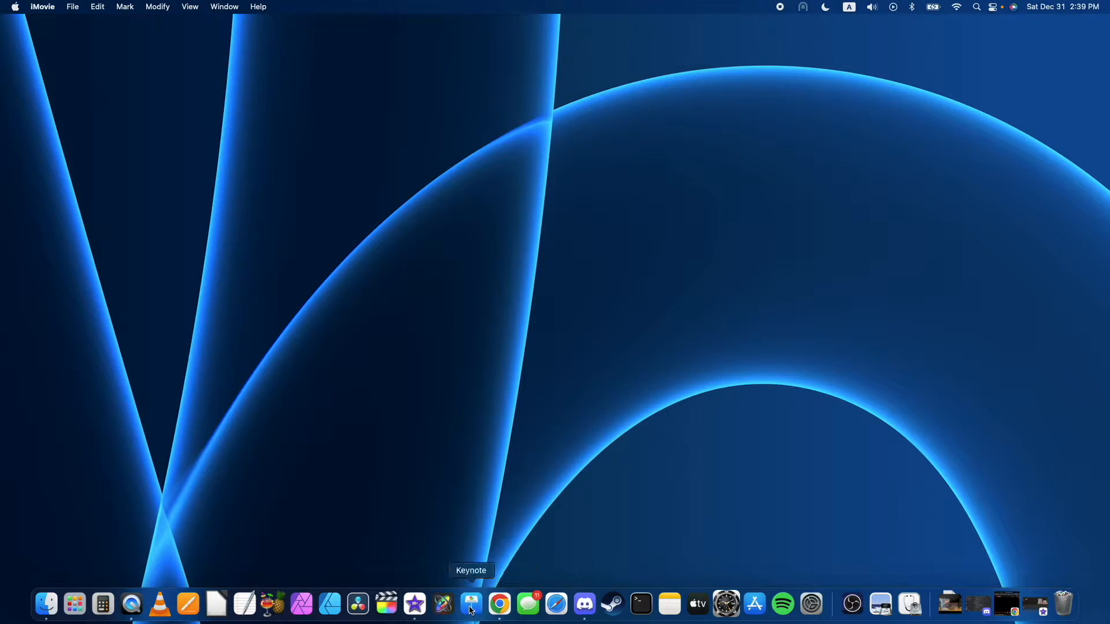
mouse_move(46, 604)
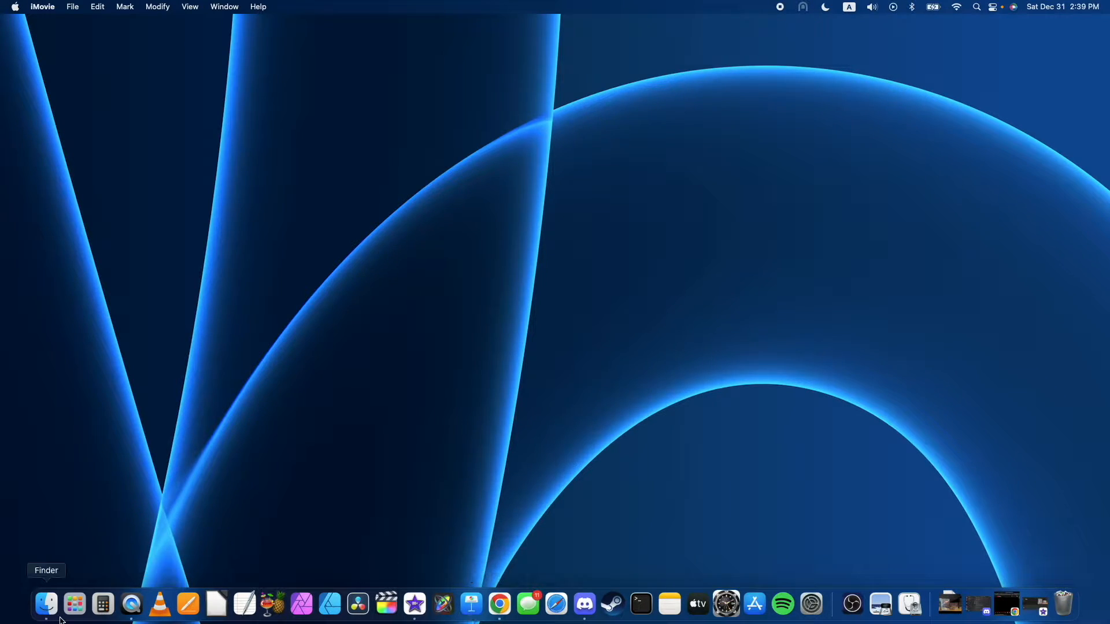
Launch Keynote from Finder's Applications folder
click(46, 604)
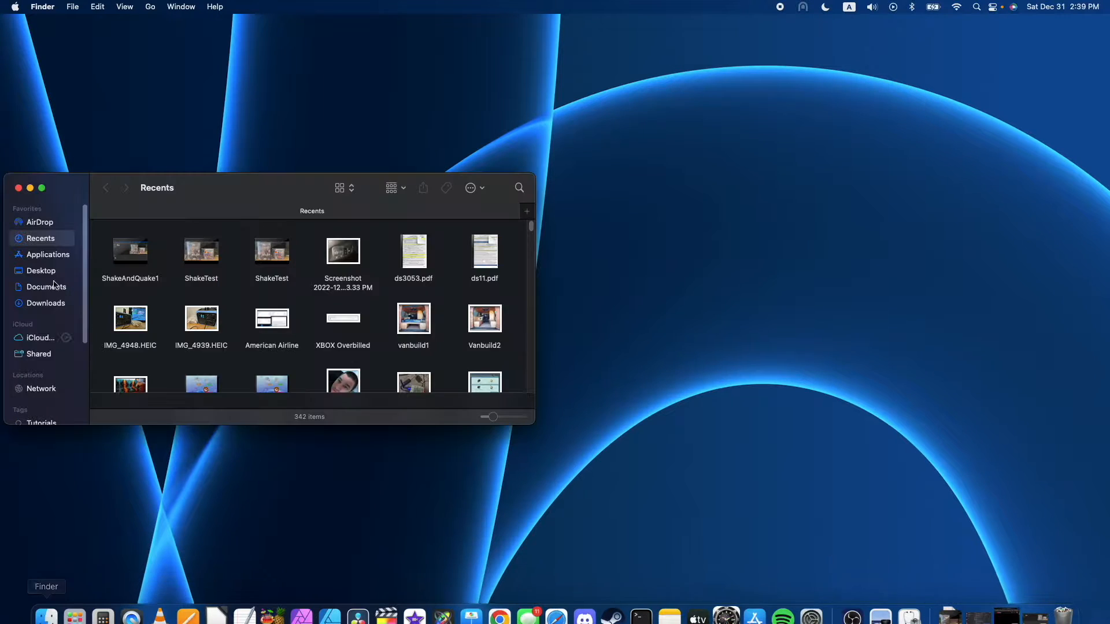
click(47, 254)
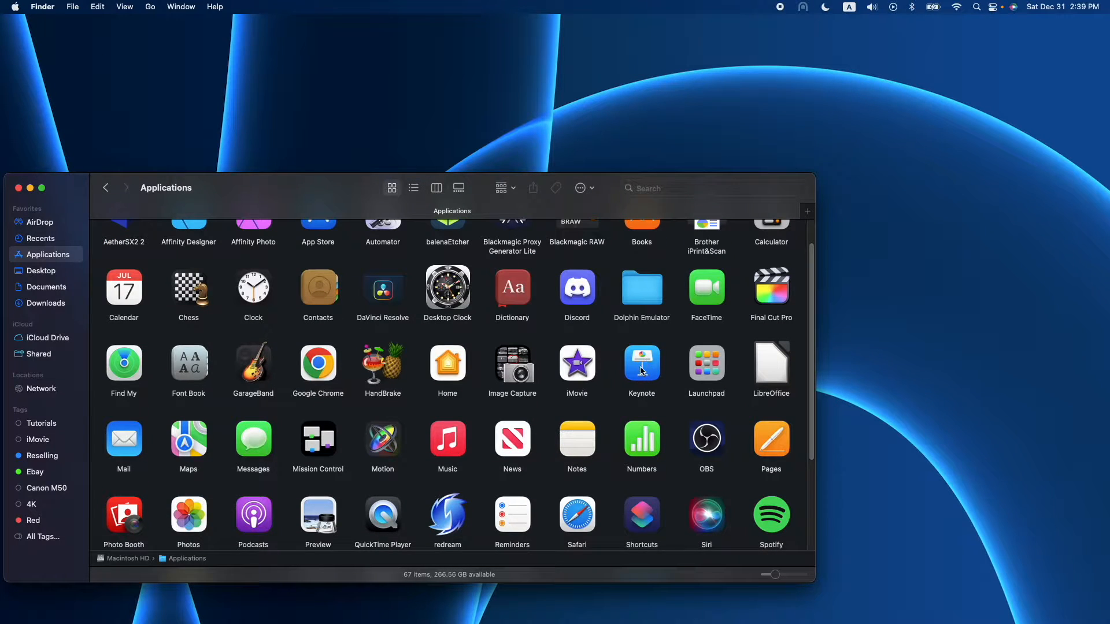
click(641, 364)
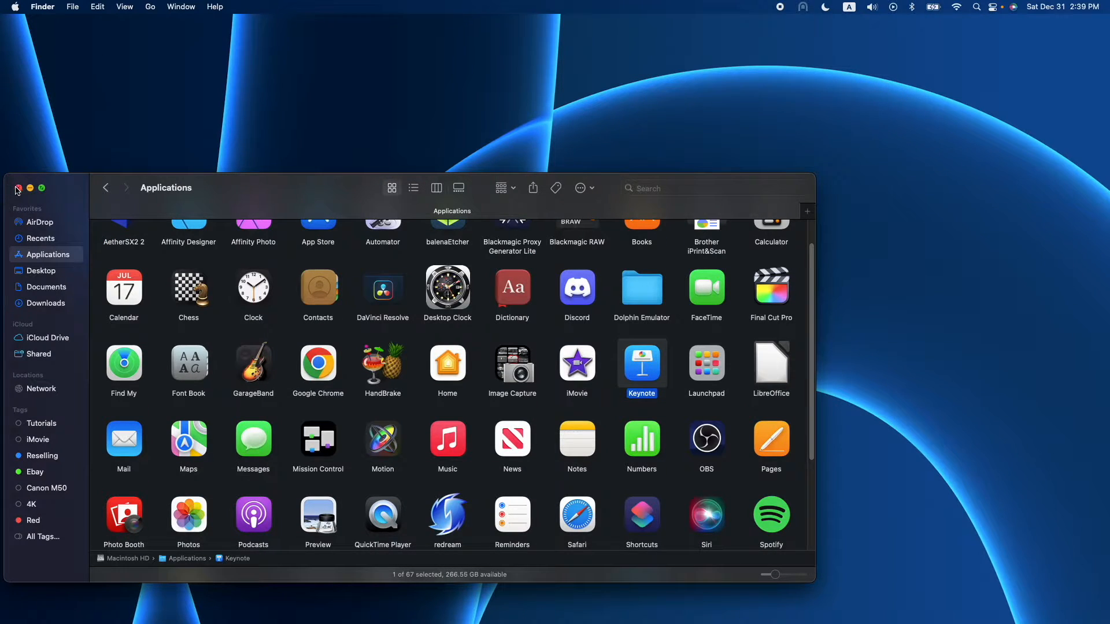
double_click(642, 367)
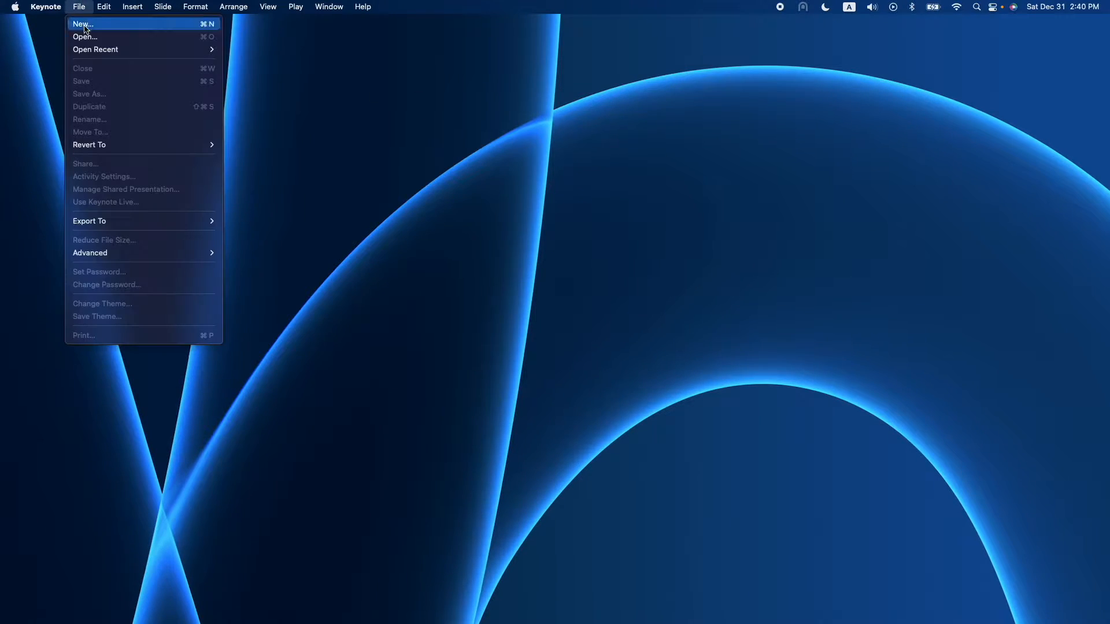
Create a new presentation using the Basic Black theme
click(81, 23)
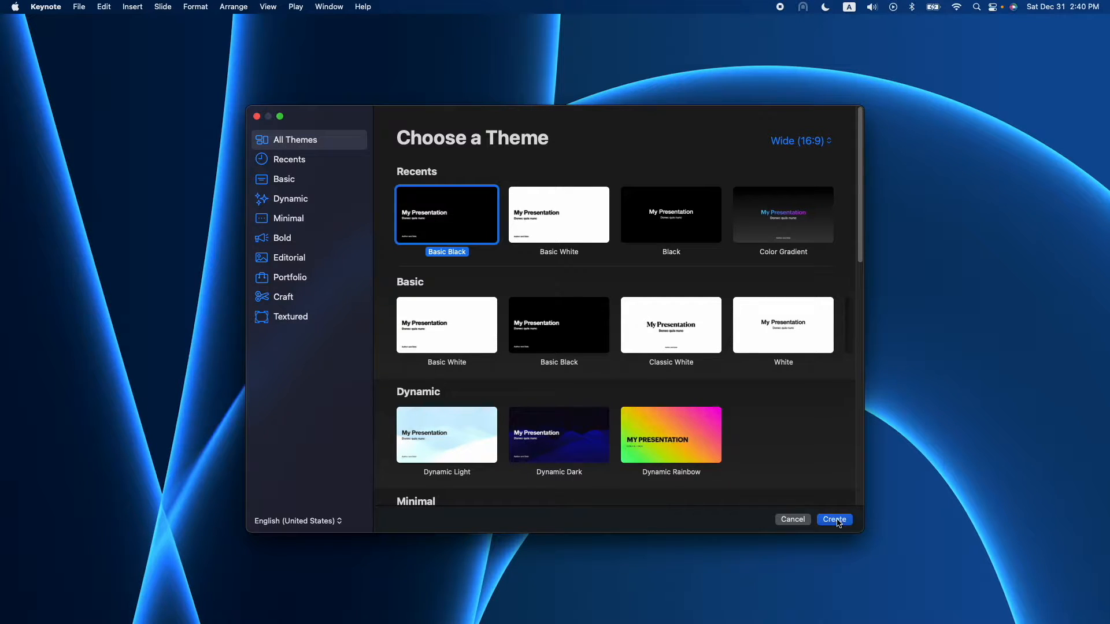
click(834, 519)
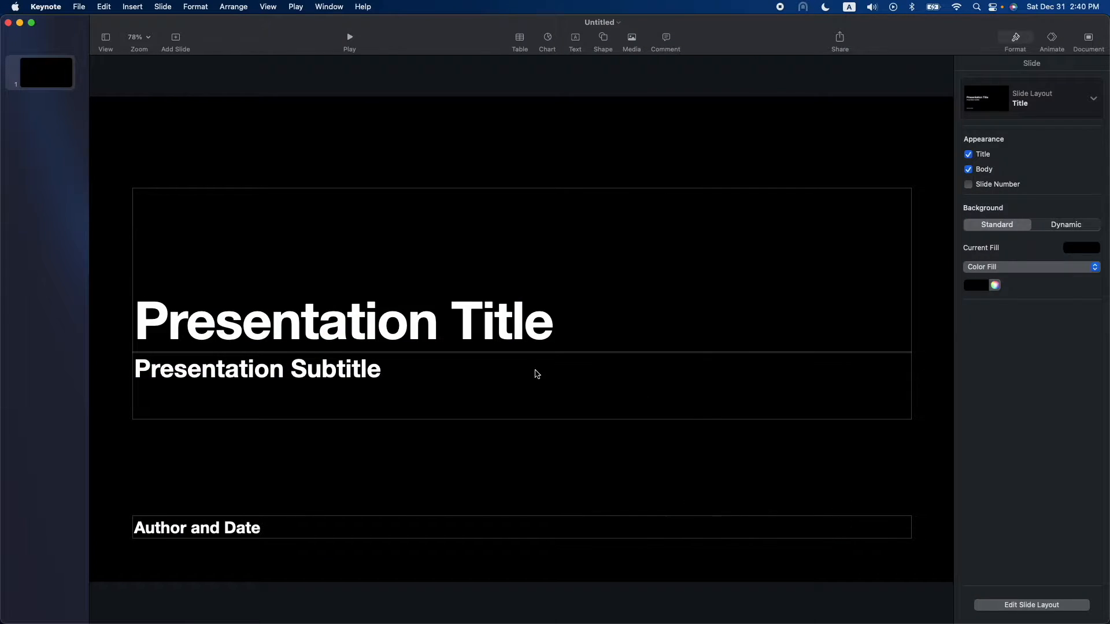
Insert the game-case movie on the slide and dismiss the HDR alert with 'Don't ask again'
click(969, 154)
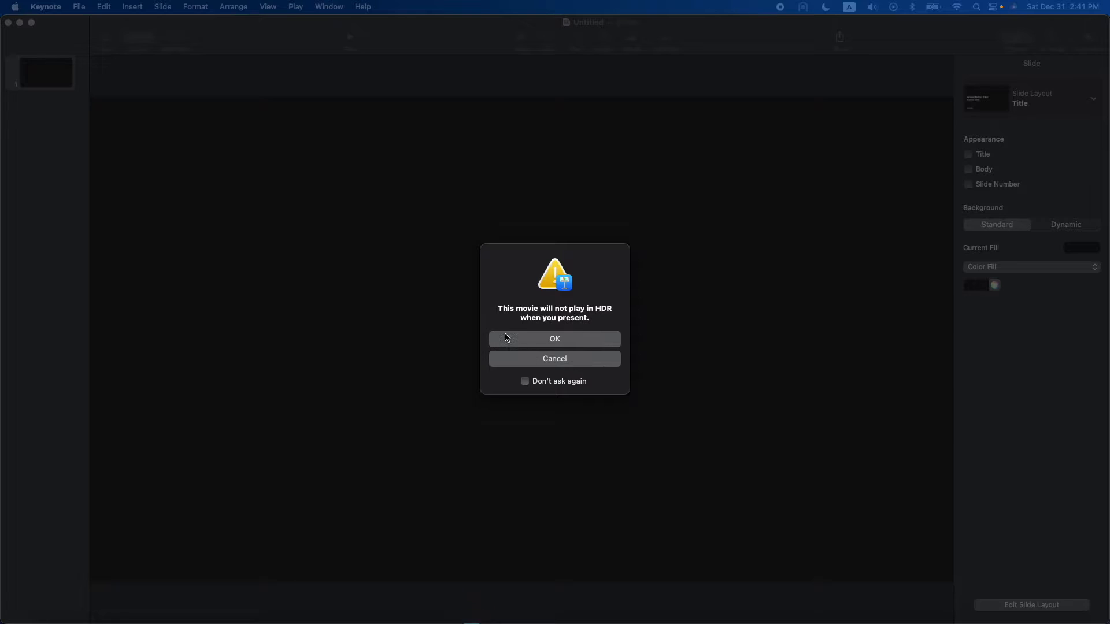
click(525, 380)
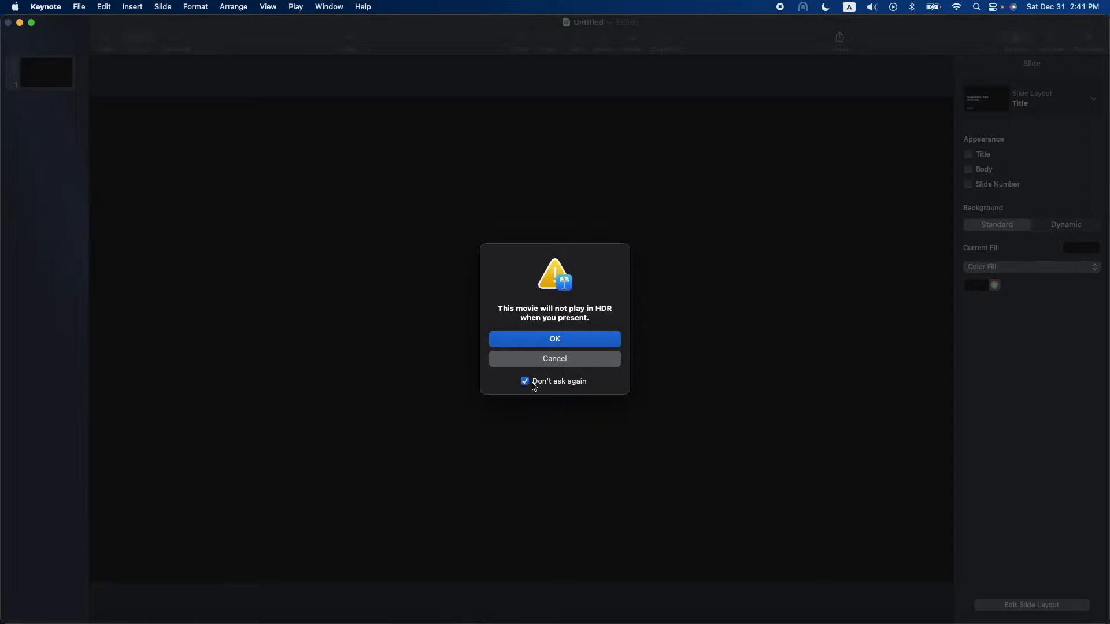
click(554, 339)
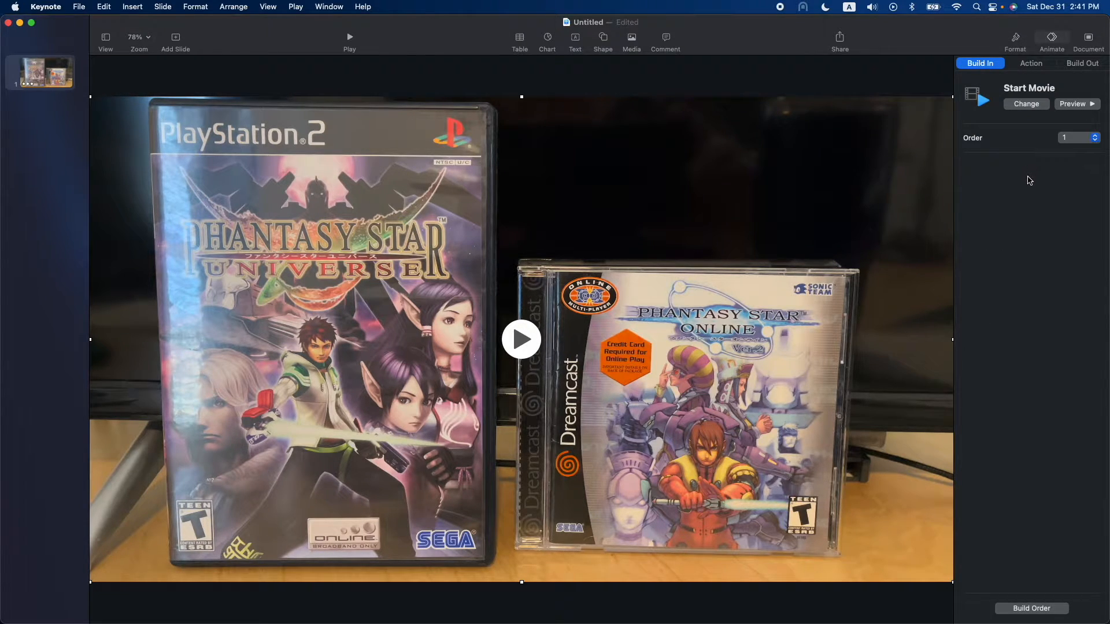
Add a Jiggle action effect to the movie from the Animate inspector
click(1030, 63)
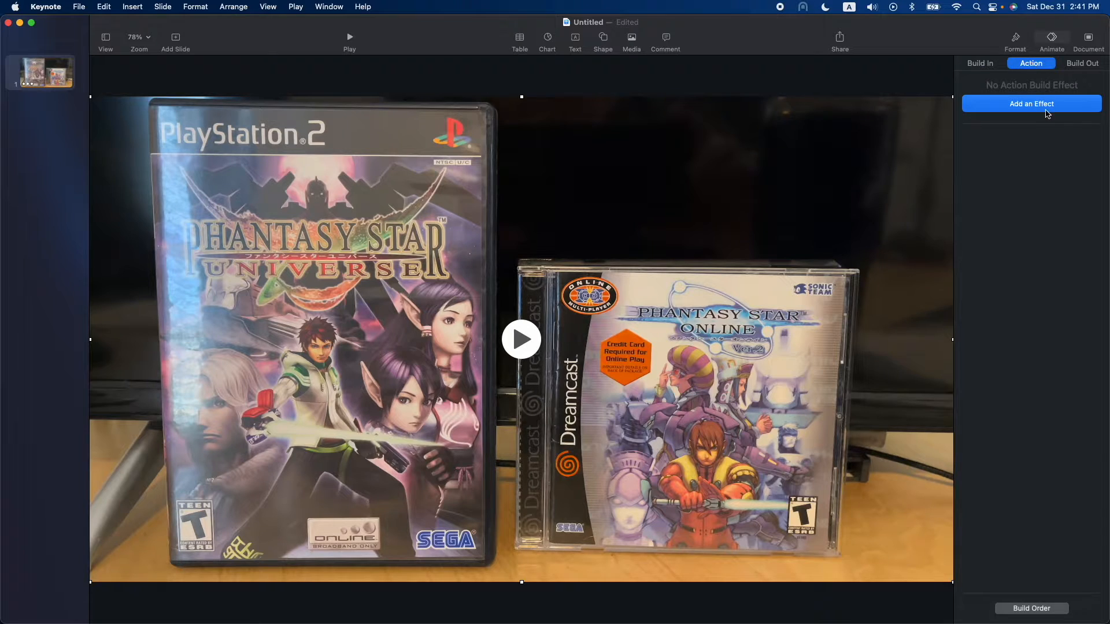
click(1031, 103)
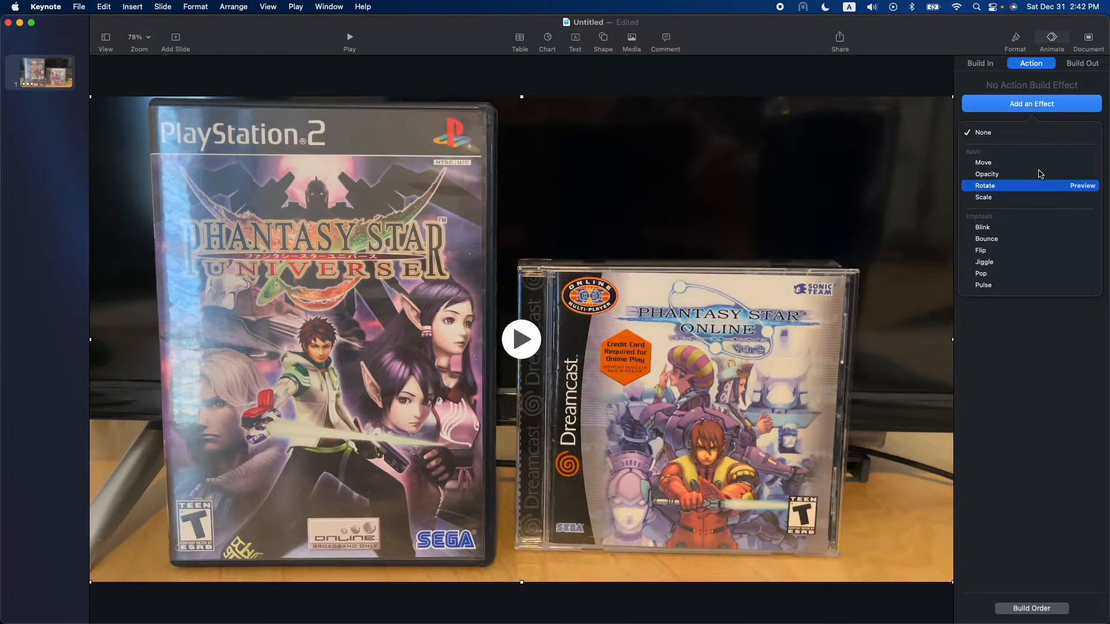
mouse_move(998, 262)
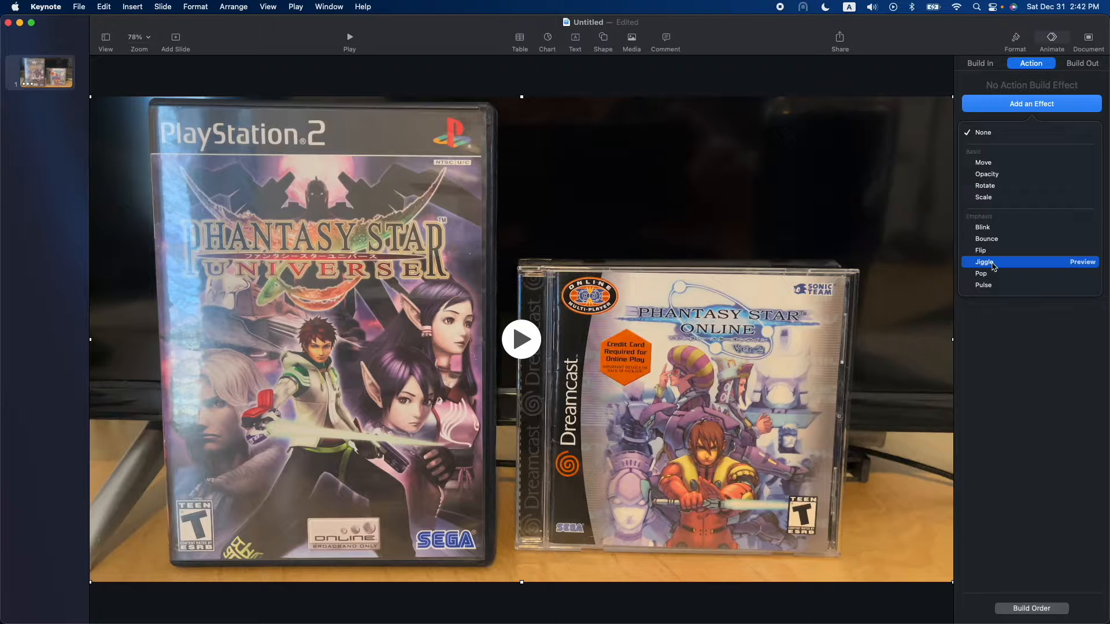
click(983, 262)
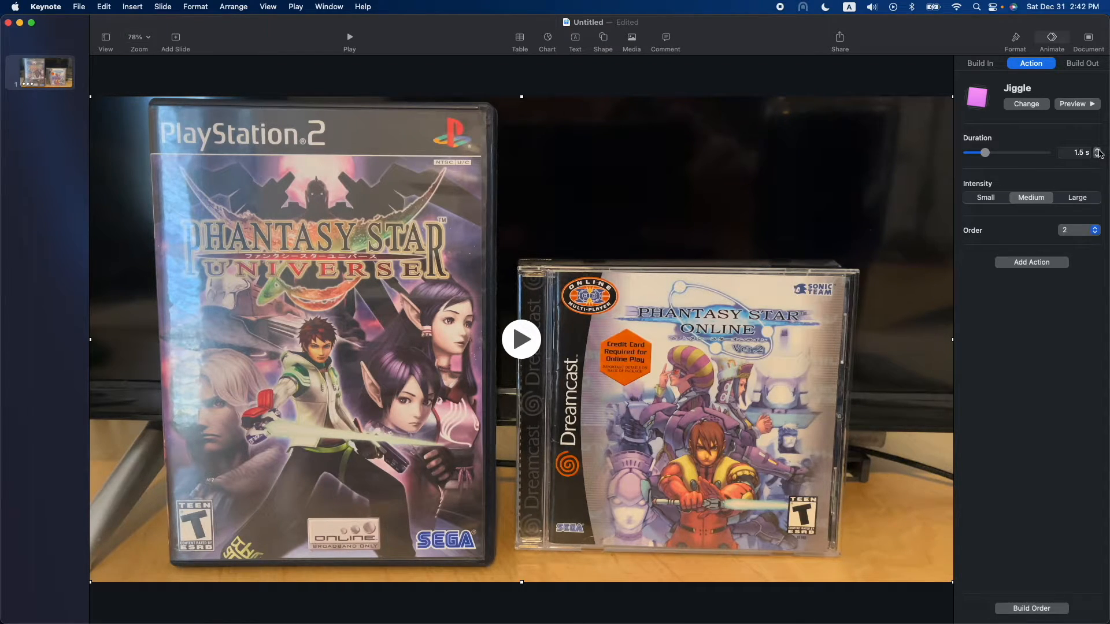
Set the Jiggle duration to 2 s, keep Medium intensity, and preview it on the slide
click(1096, 149)
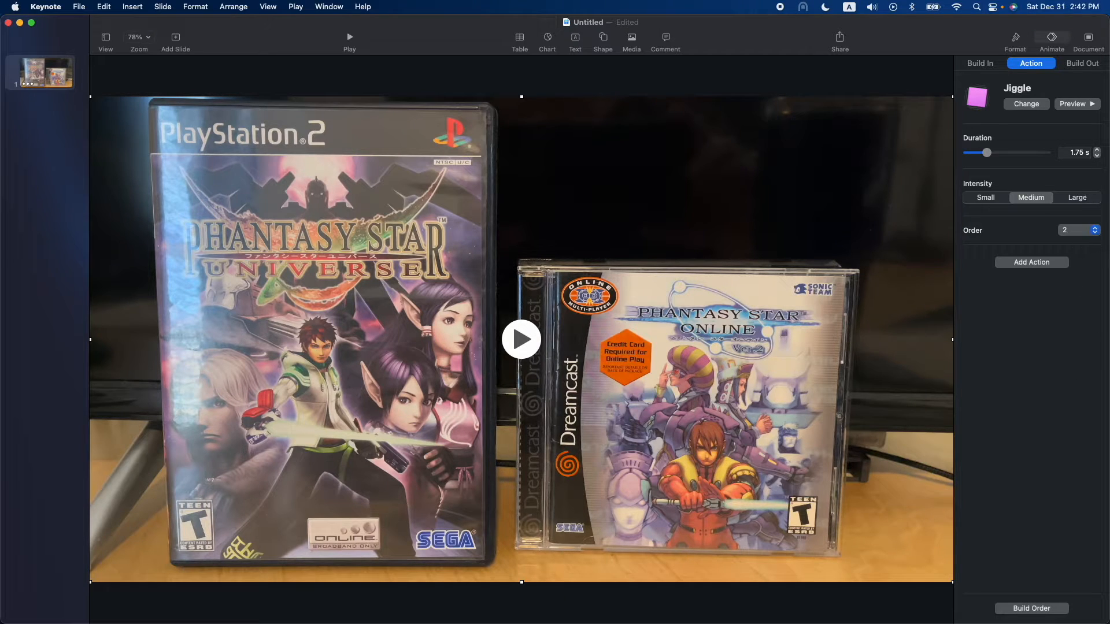
drag(986, 153, 989, 152)
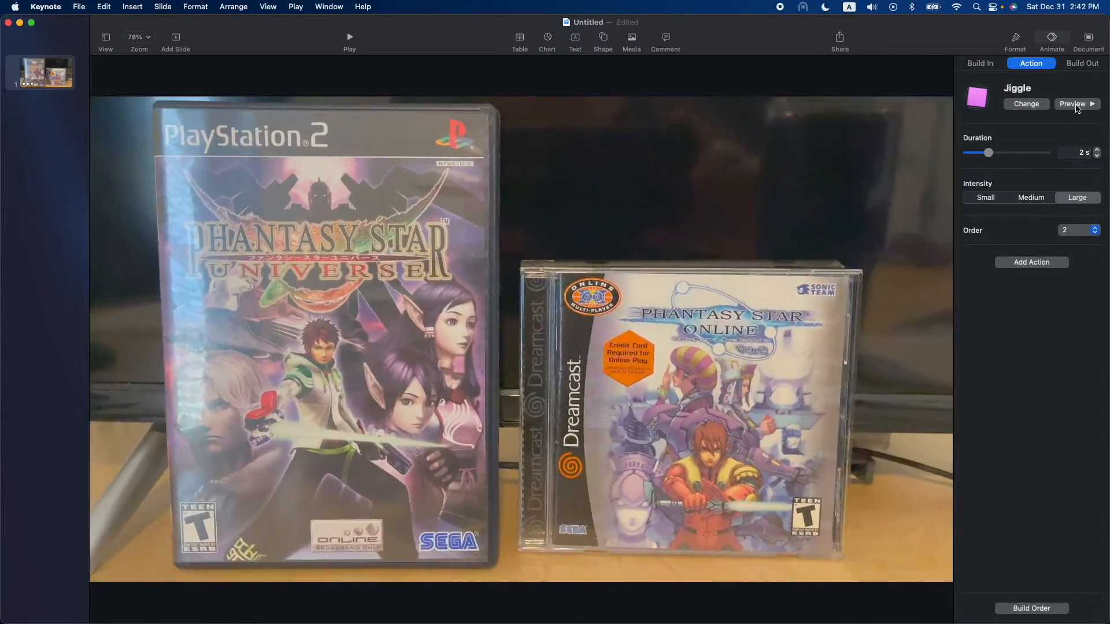
click(1030, 198)
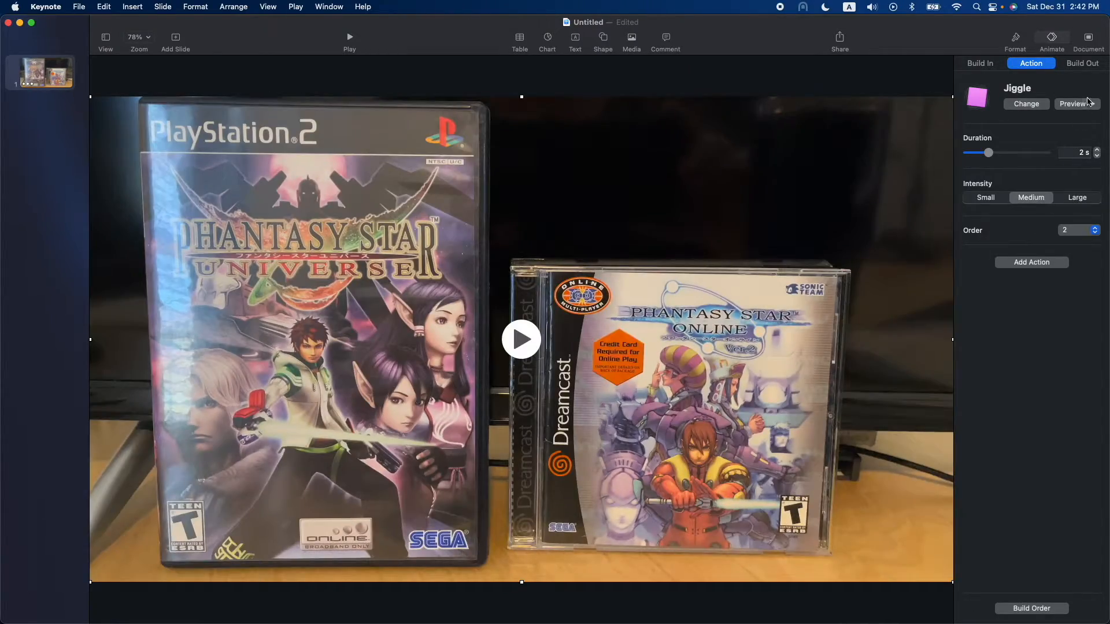
click(984, 197)
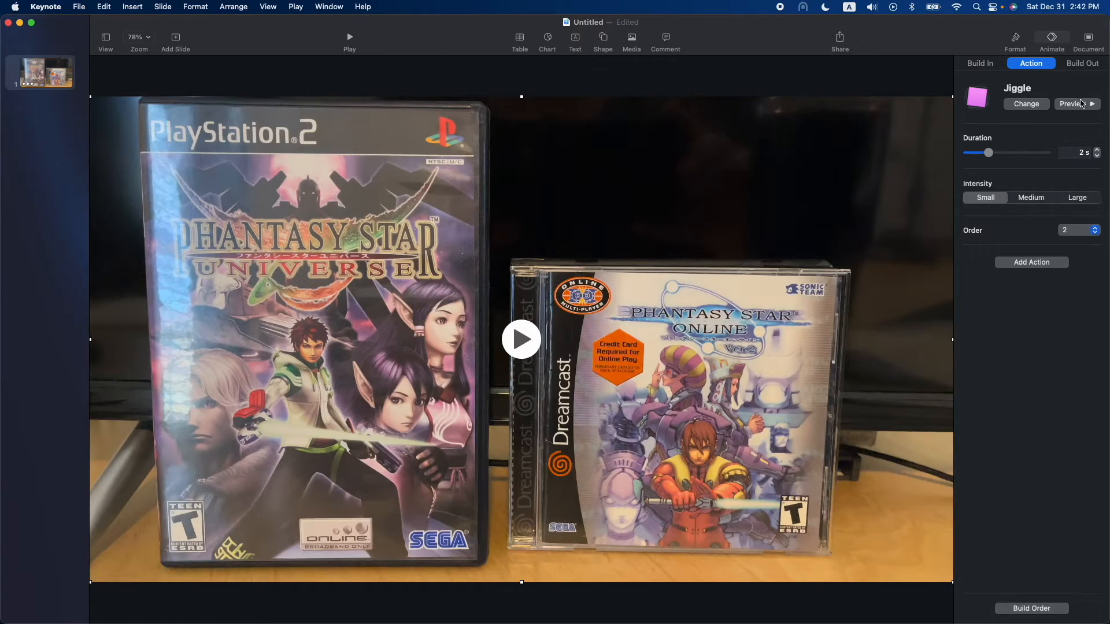
click(1030, 198)
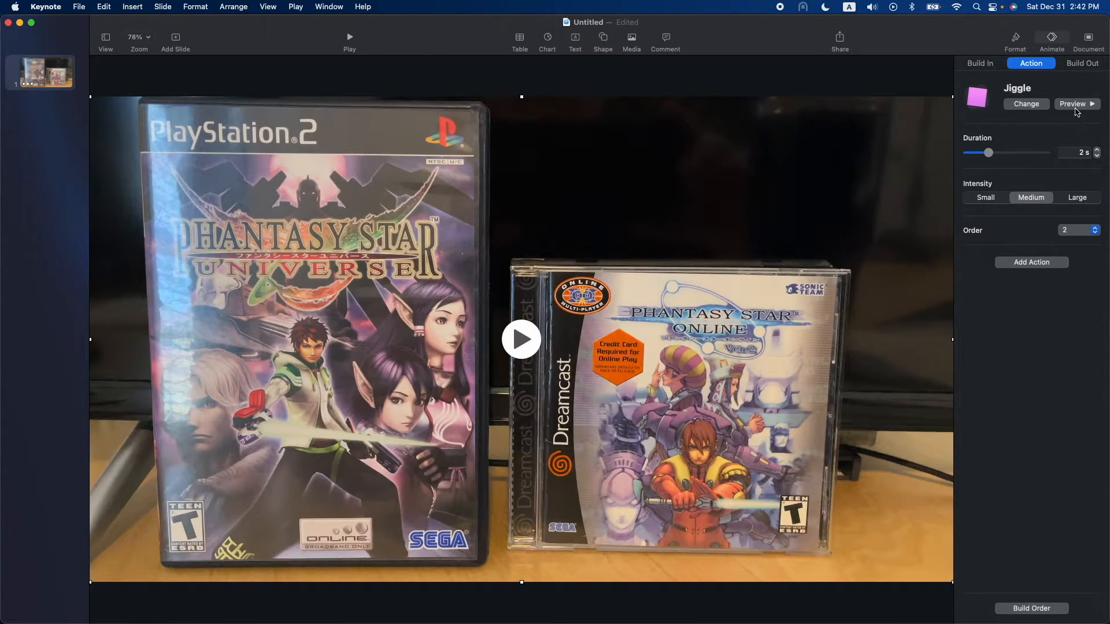
click(1073, 104)
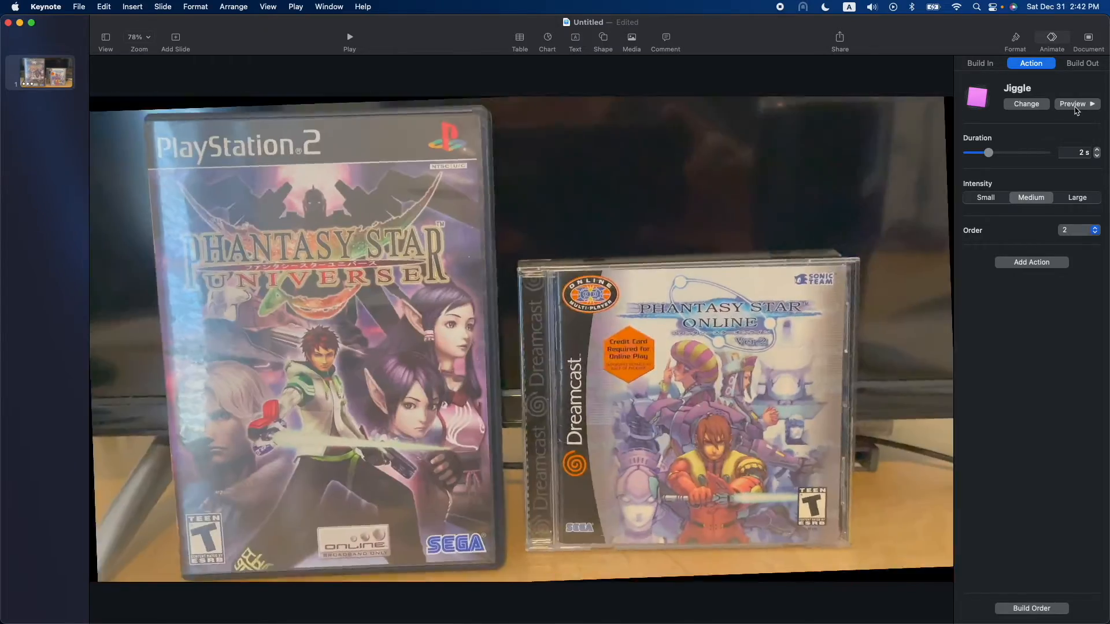
click(1073, 104)
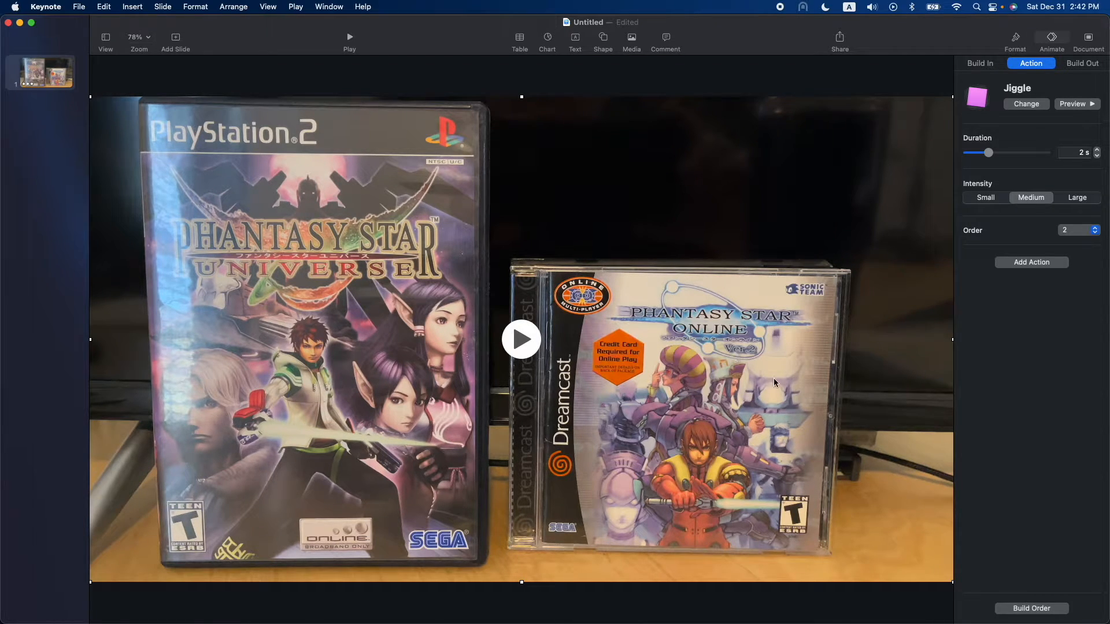
mouse_move(1044, 409)
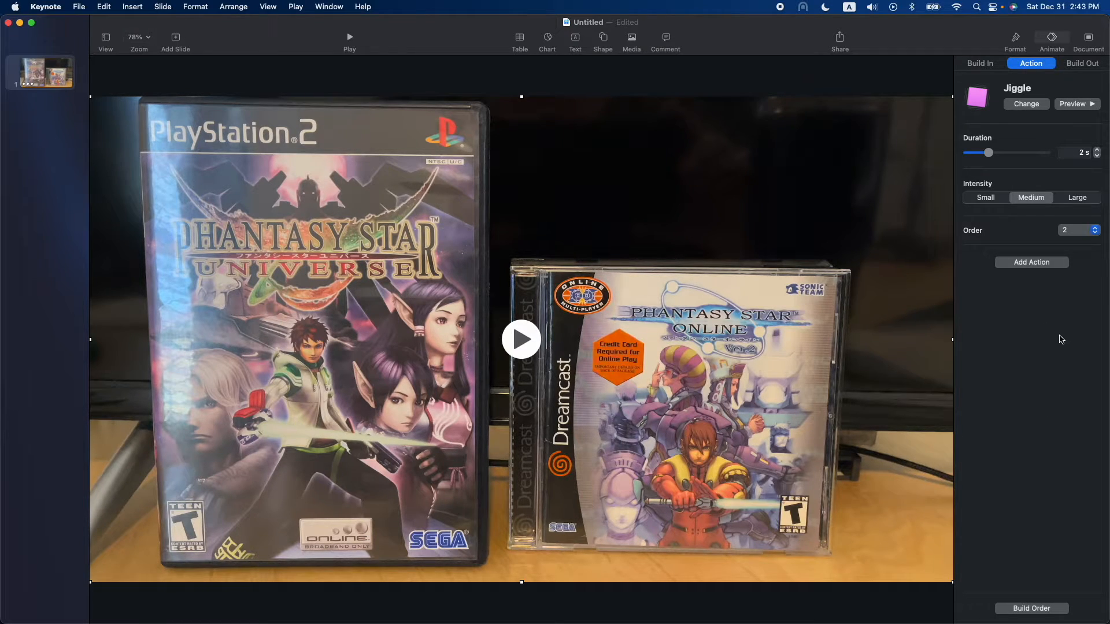
Set the movie export to self-playing, all slides, at 1080p resolution
click(79, 7)
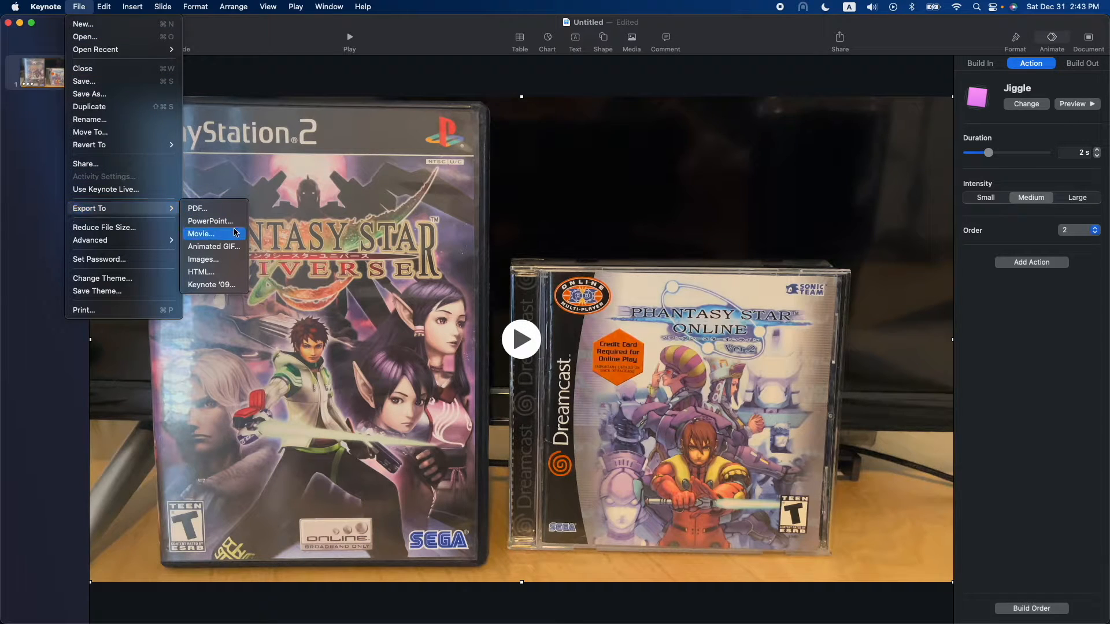
click(200, 235)
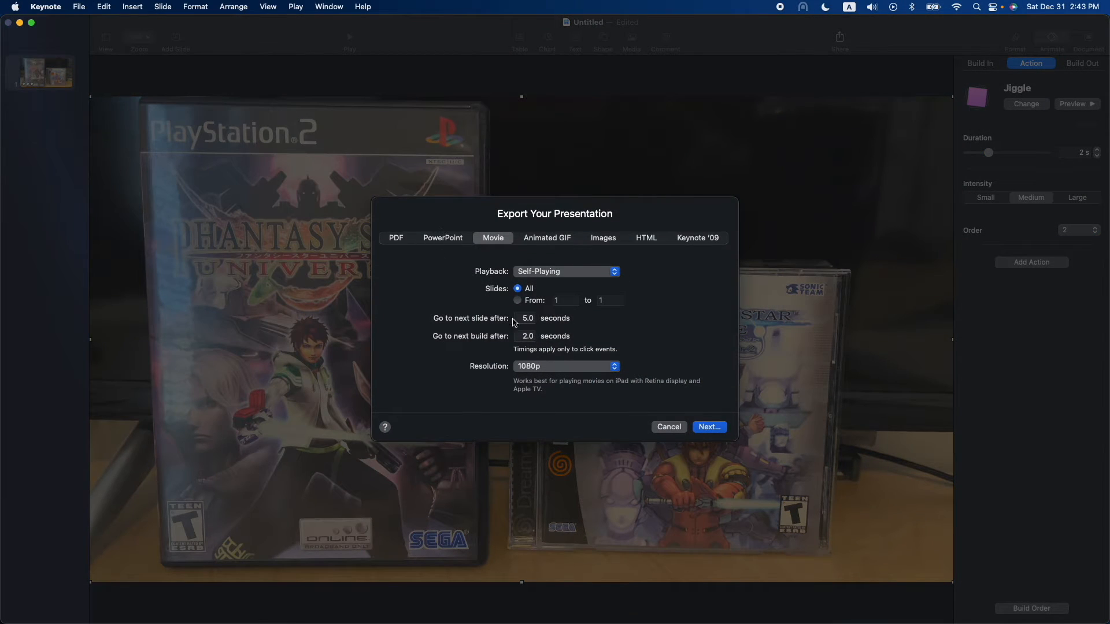
mouse_move(664, 384)
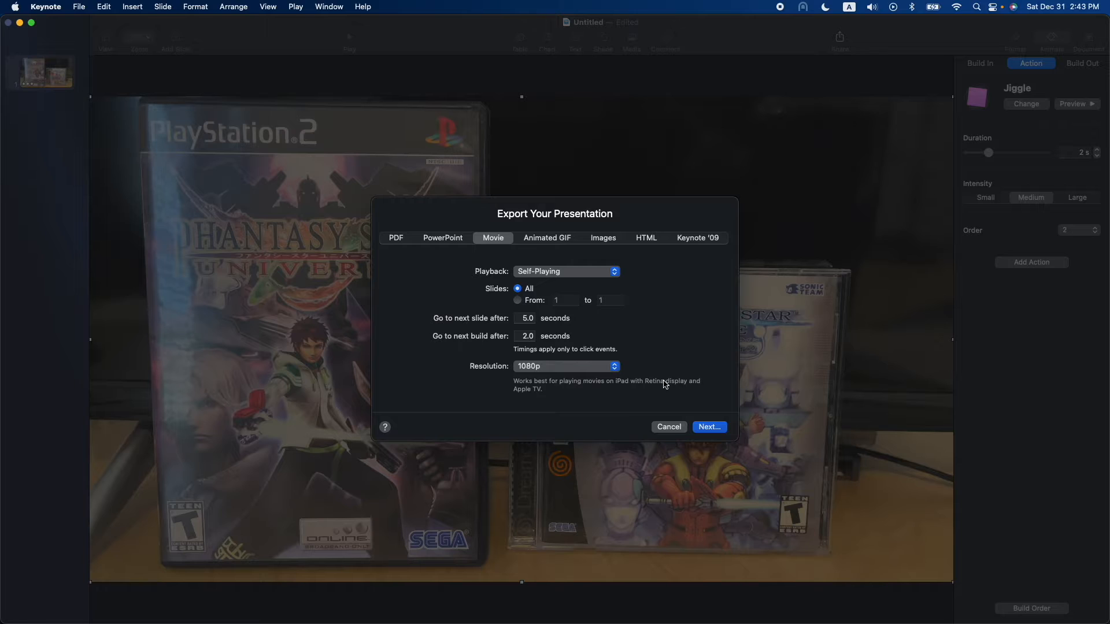
click(565, 367)
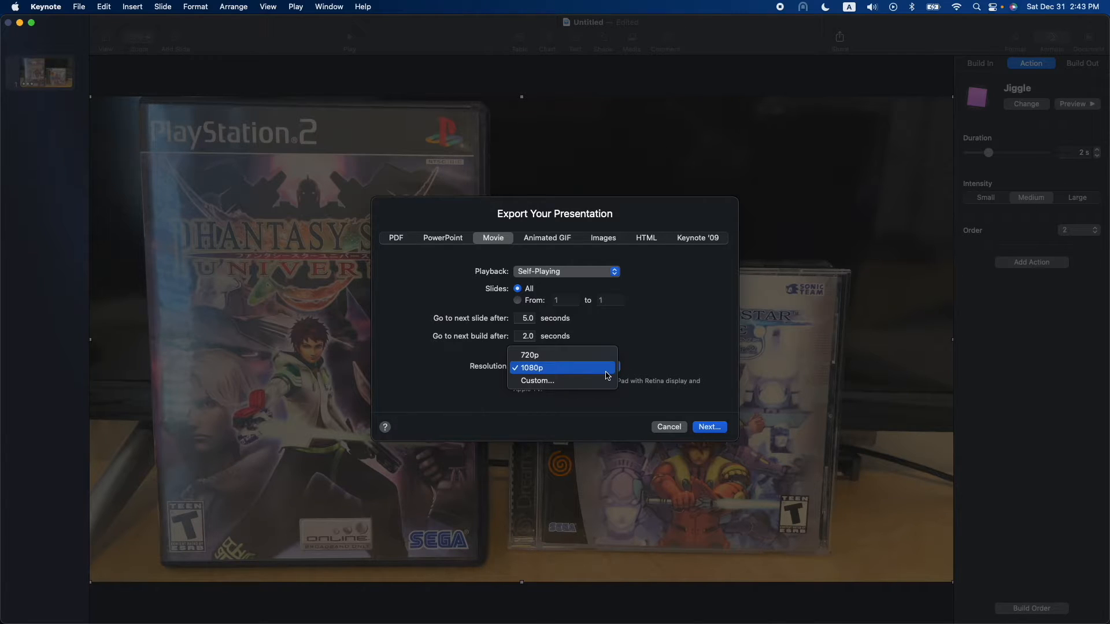
click(531, 368)
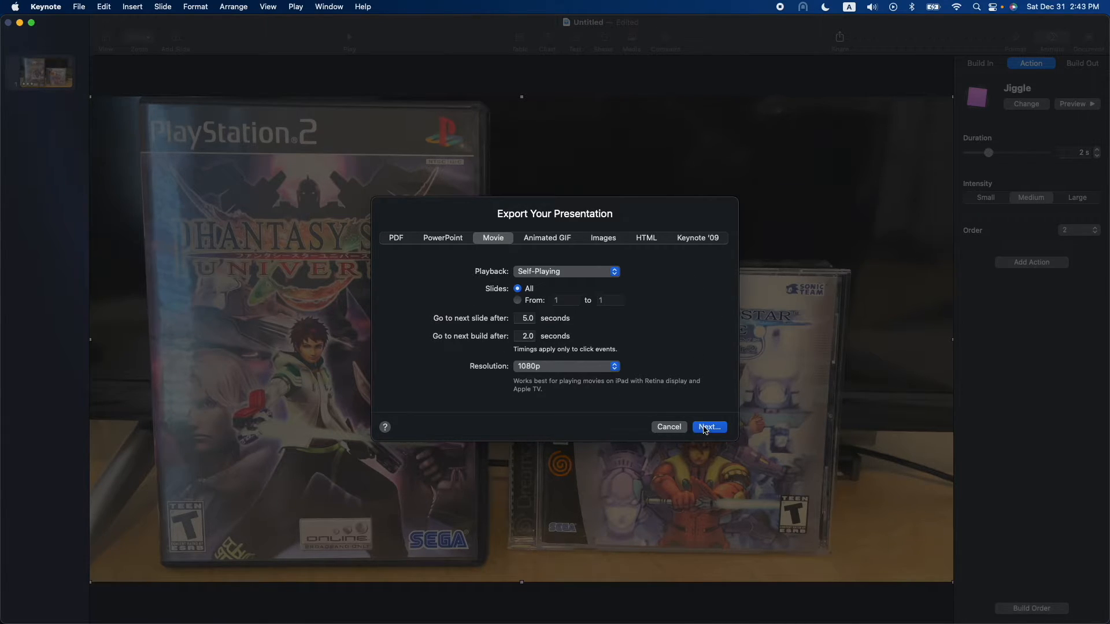
Export the presentation movie named 'Shake Test 2' to Downloads
click(708, 427)
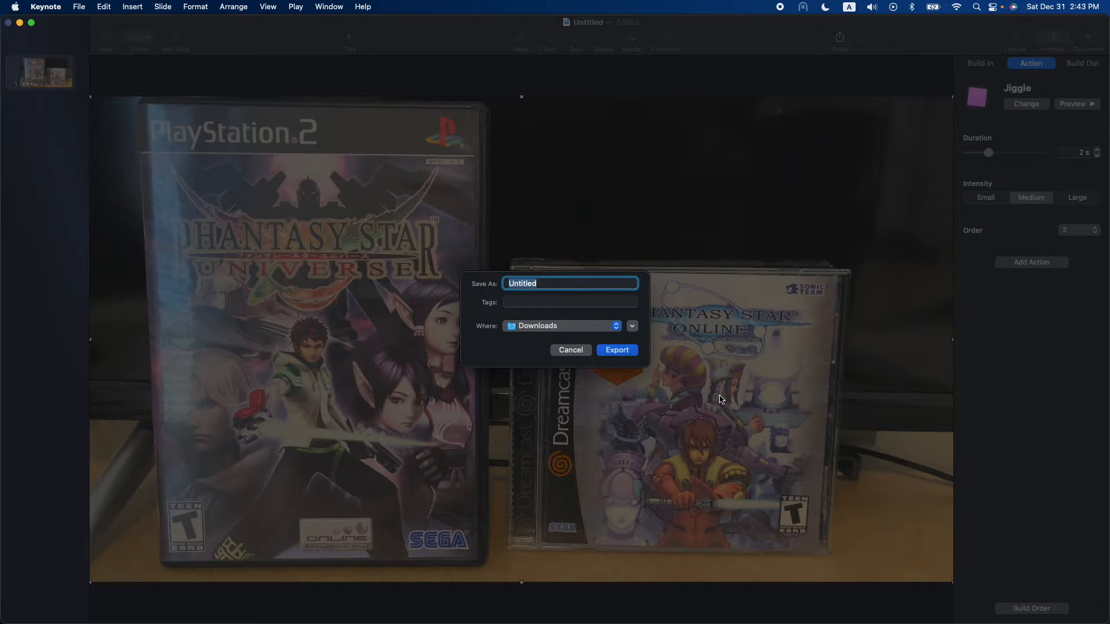
text(Shake)
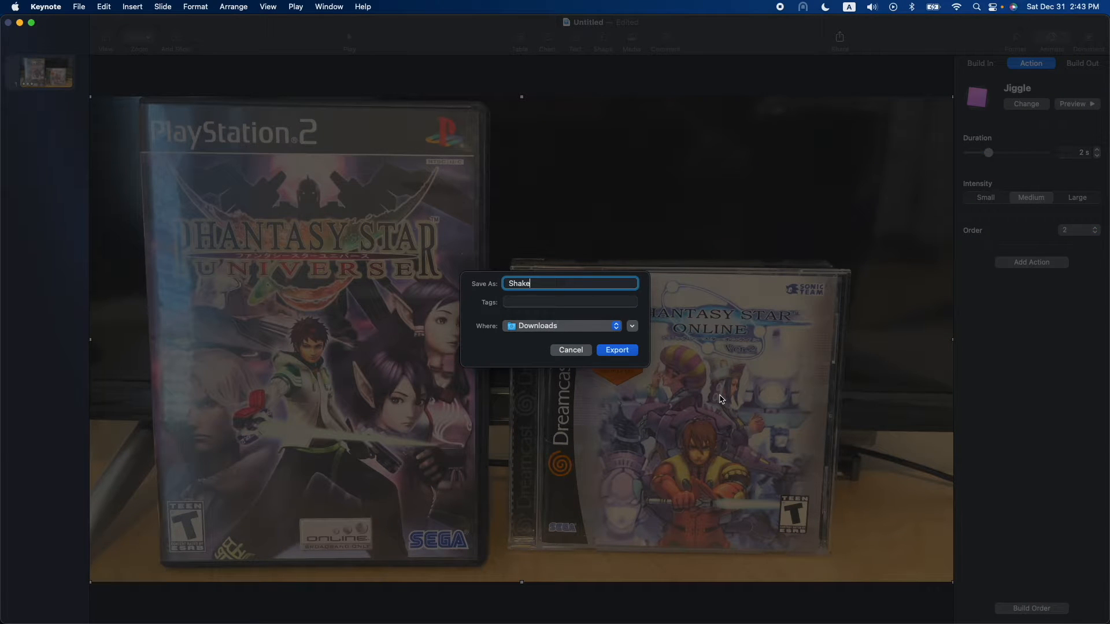
text(Test 2)
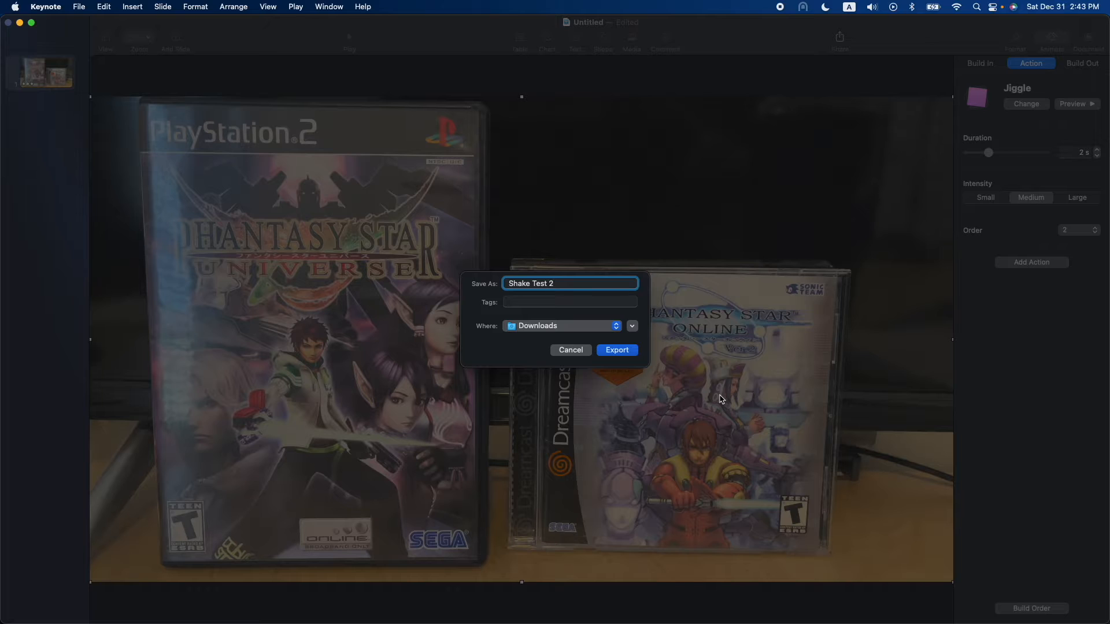
click(562, 326)
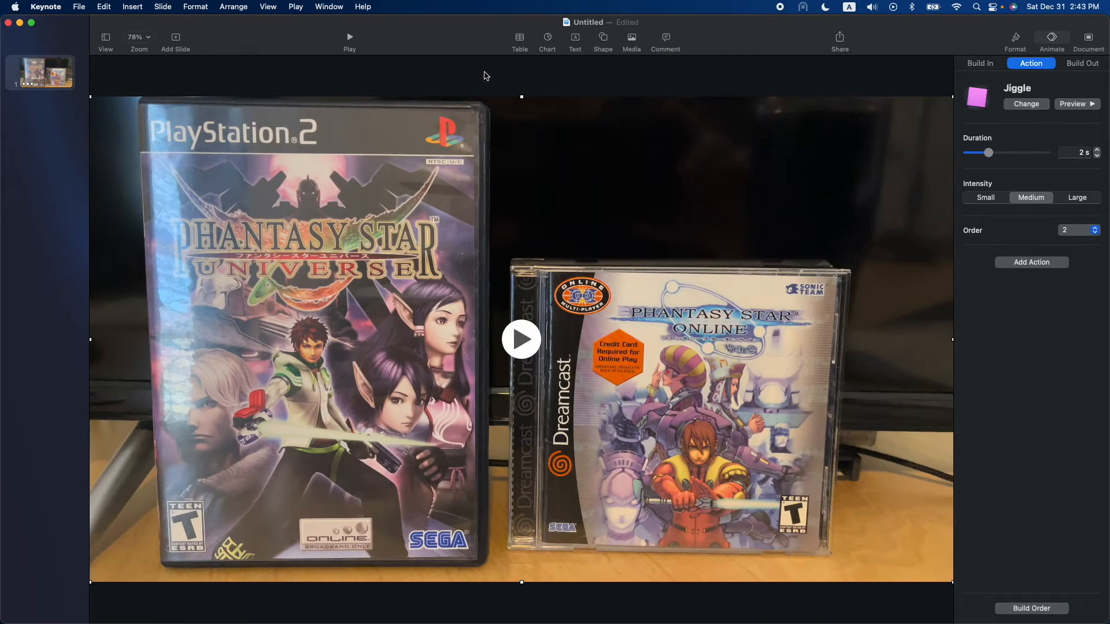
Quit Keynote, deleting the untitled presentation without saving
click(45, 7)
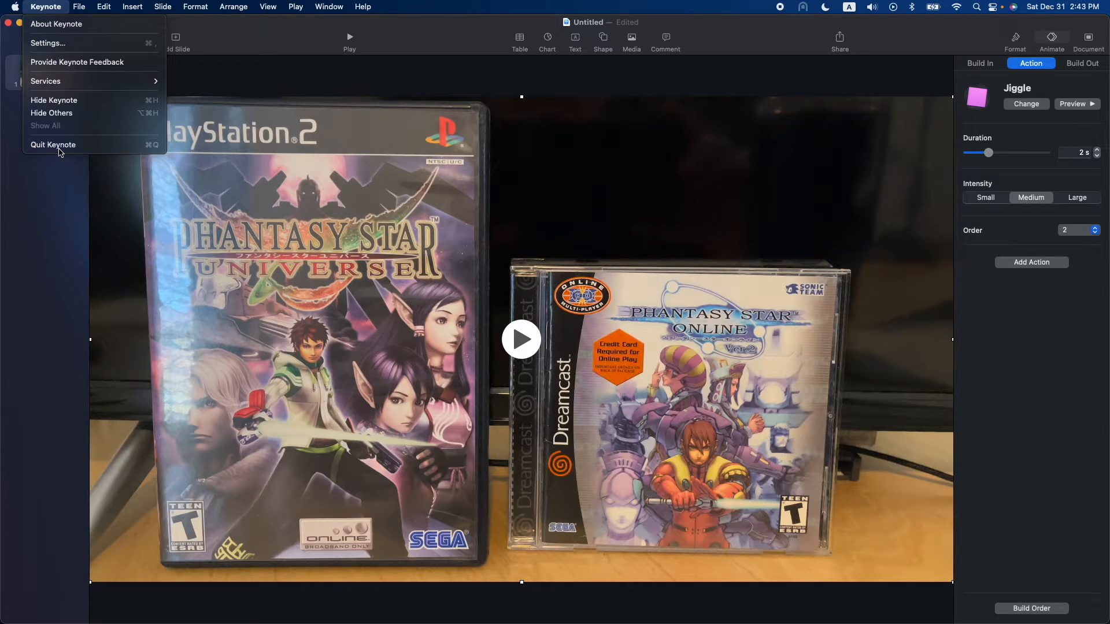
click(52, 145)
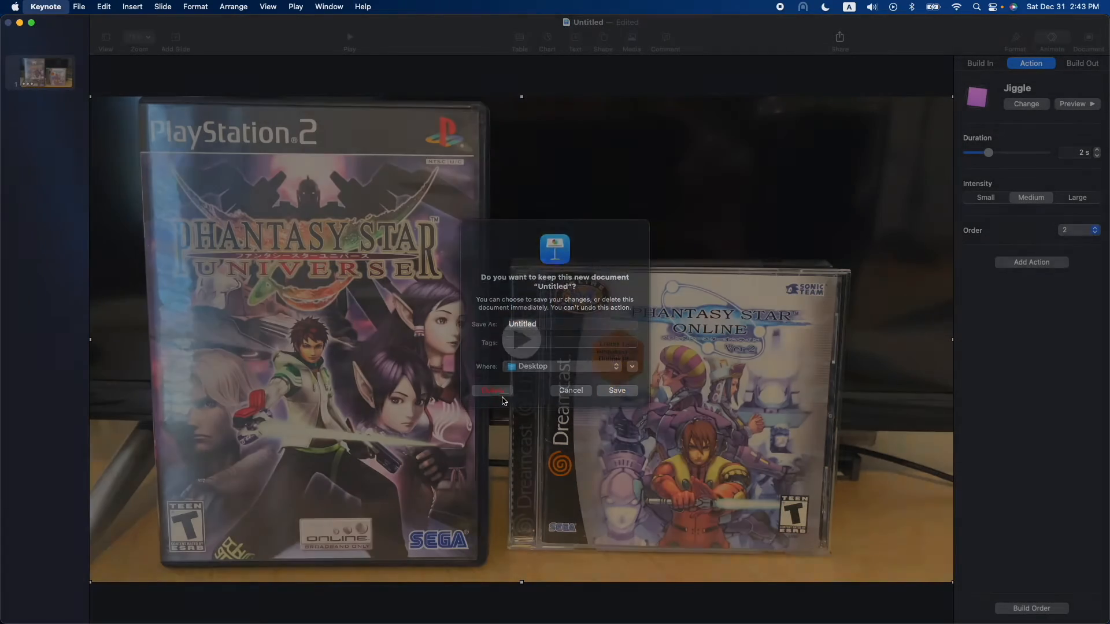
click(490, 390)
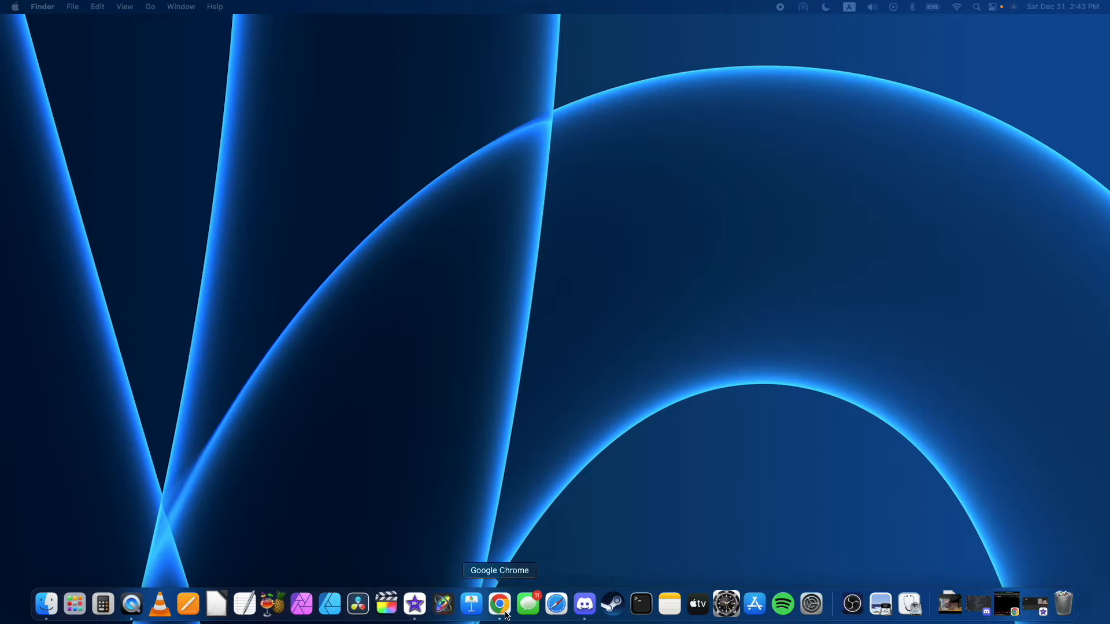
Return to iMovie, delete the old 18-second clip, and bring up Import Media
click(470, 603)
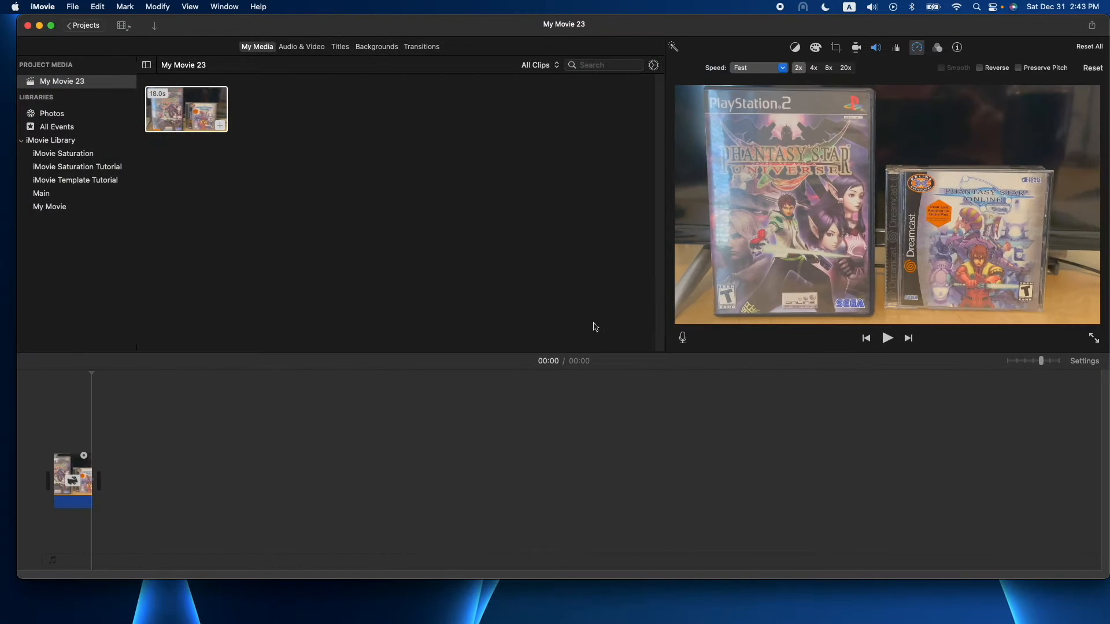
click(73, 480)
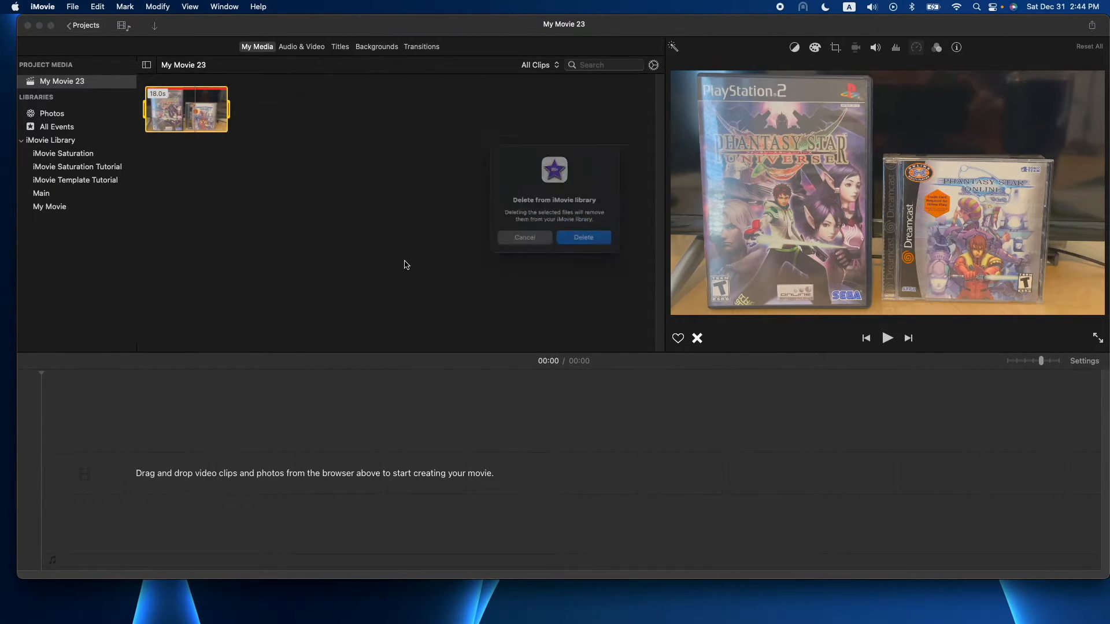
click(583, 237)
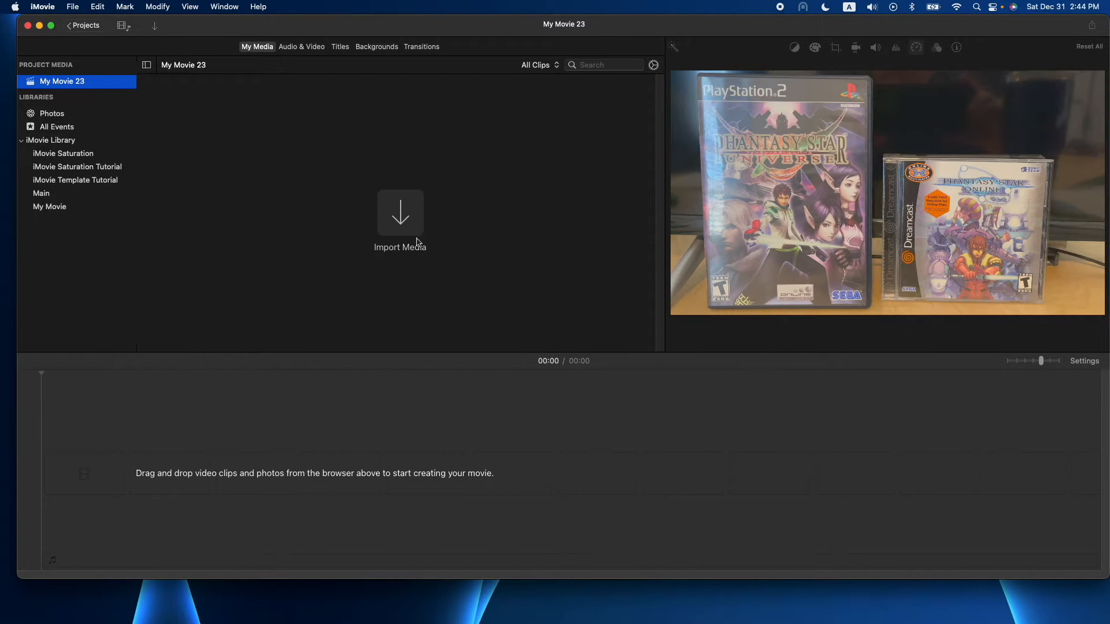
click(400, 220)
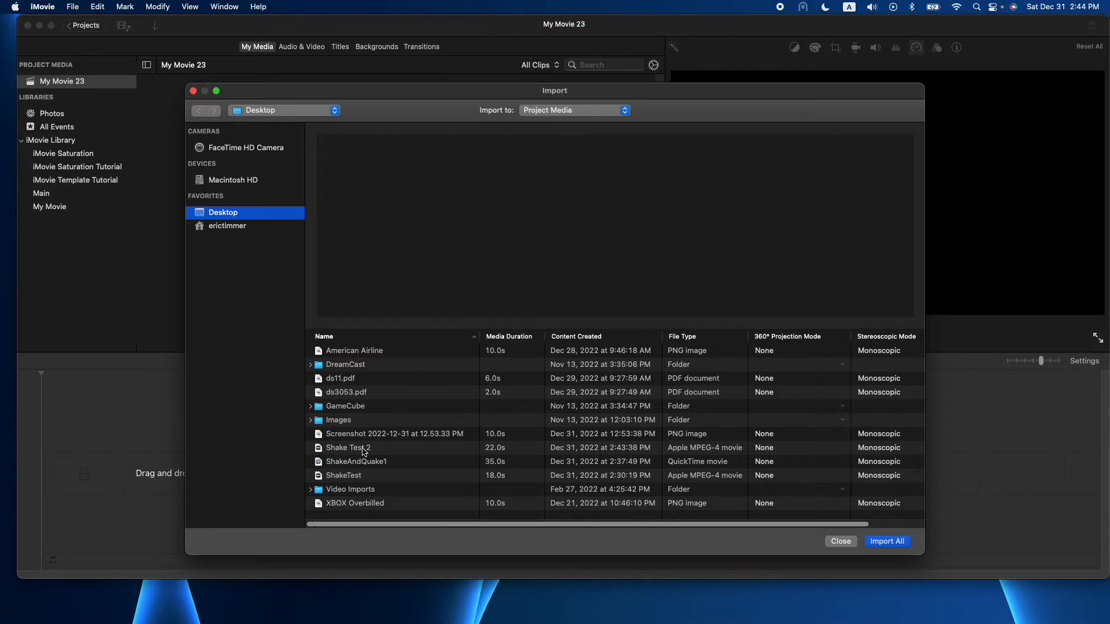
Import Shake Test 2 into the timeline and place the playhead partway through it
click(840, 541)
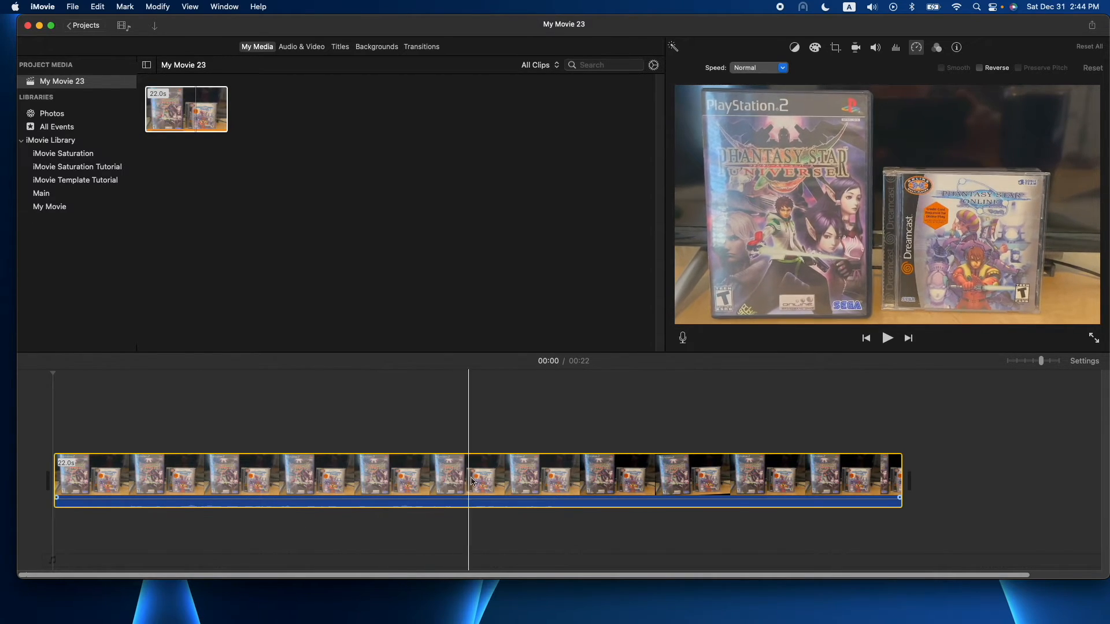
click(637, 481)
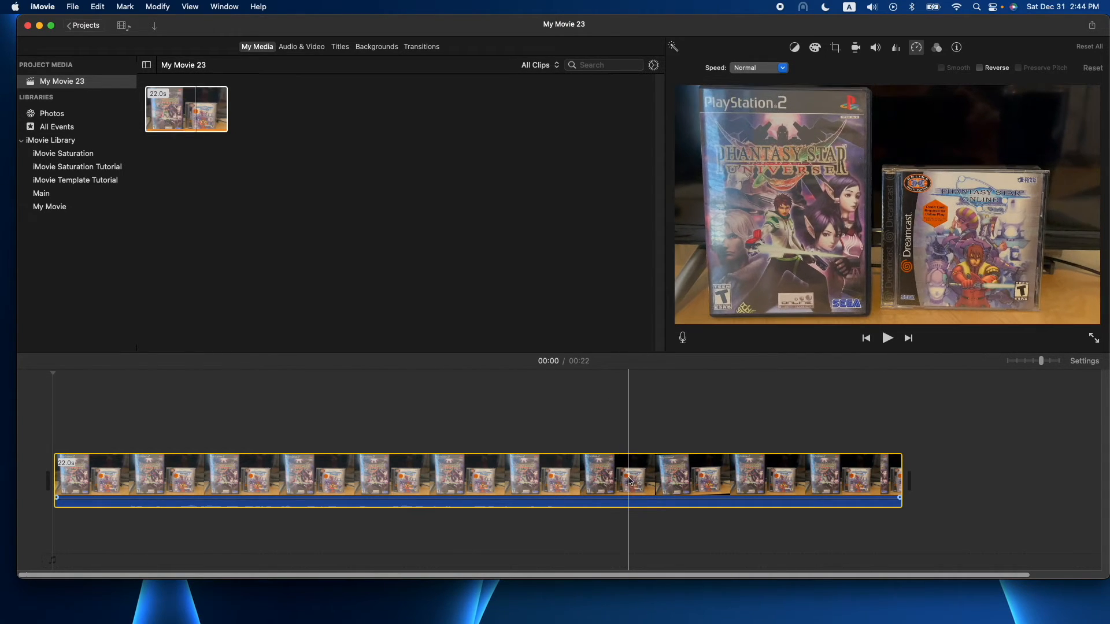
Split the clip at the 14-second and 17-second marks
right_click(629, 480)
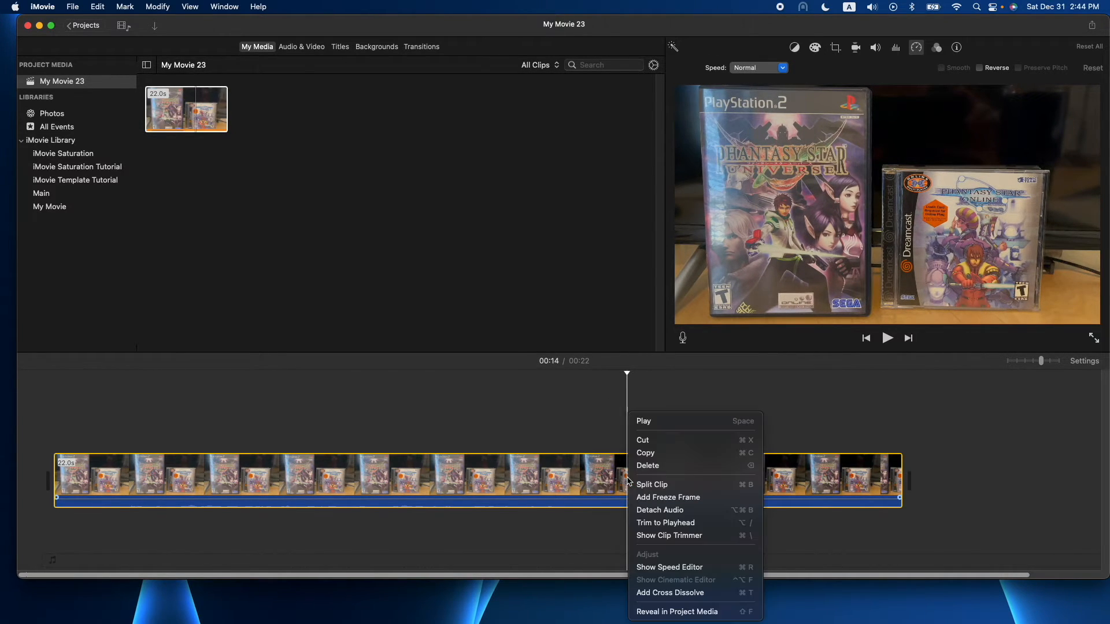
click(652, 484)
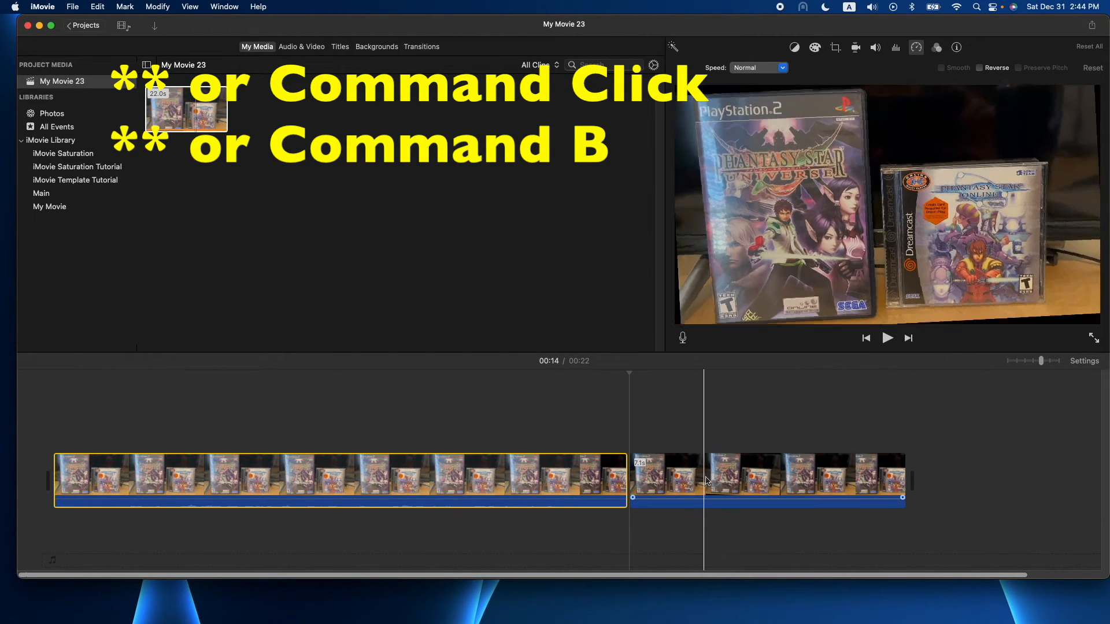
right_click(708, 480)
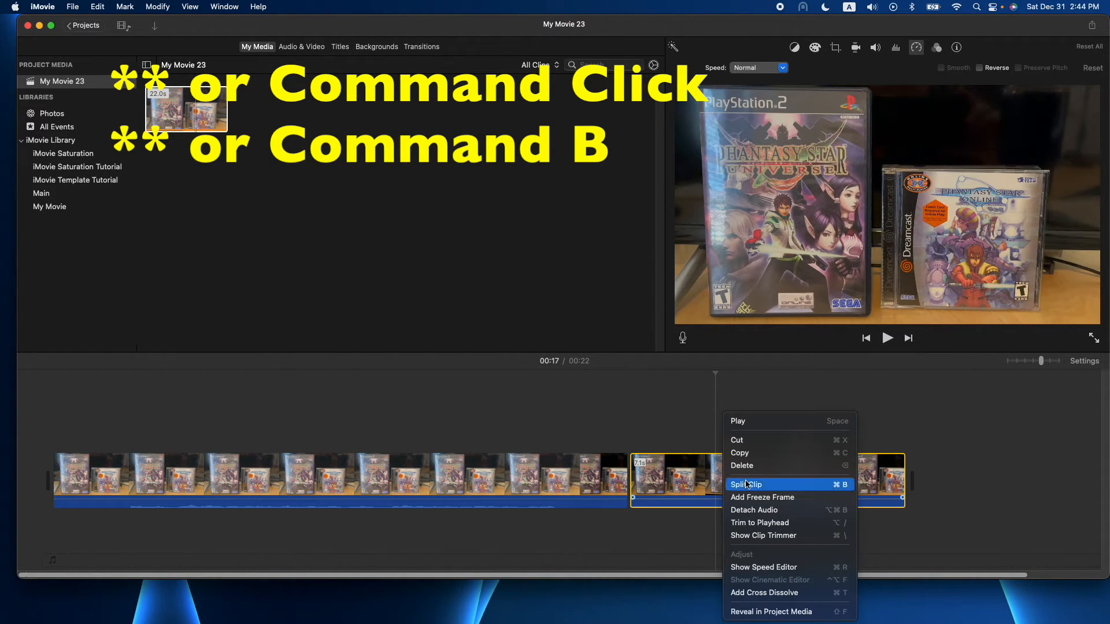
click(747, 484)
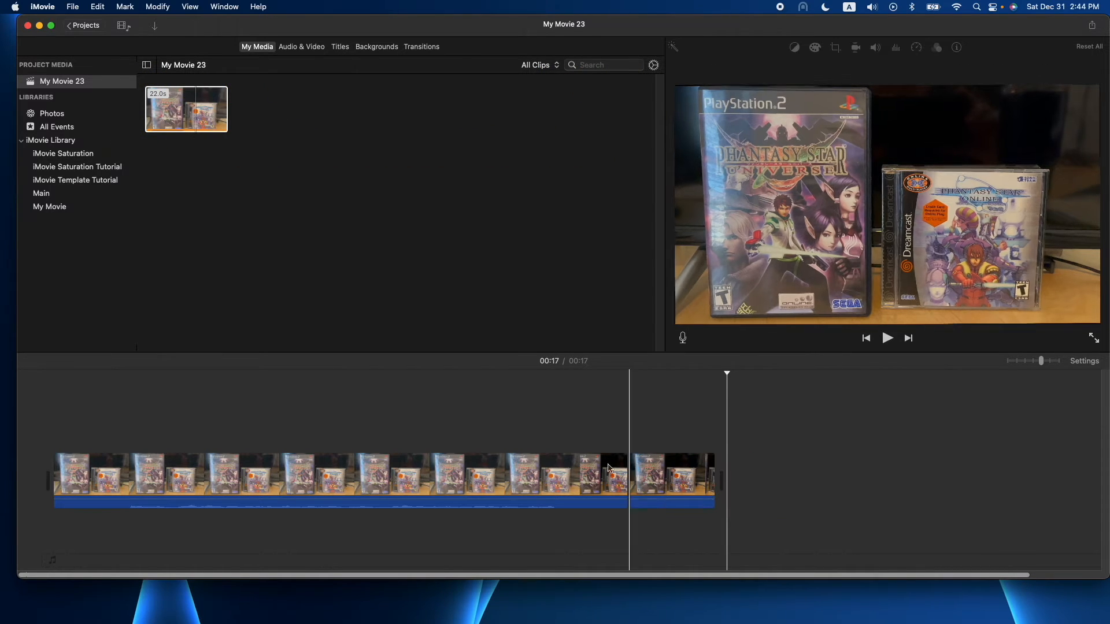
Remove the unwanted long portion and keep the remaining 2-second clip selected
click(915, 47)
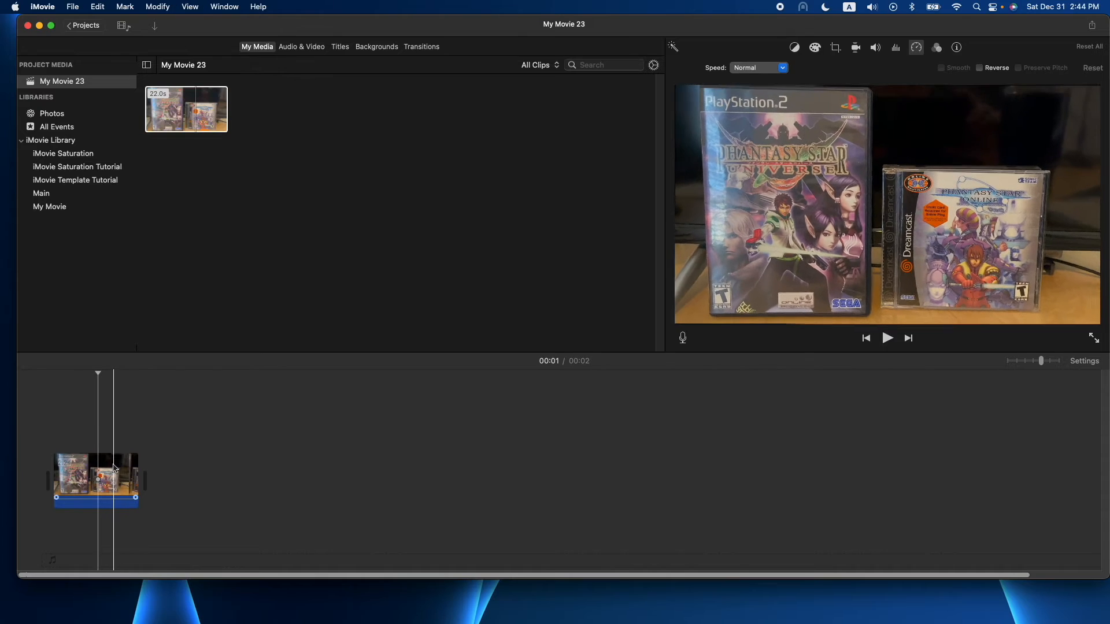
click(97, 479)
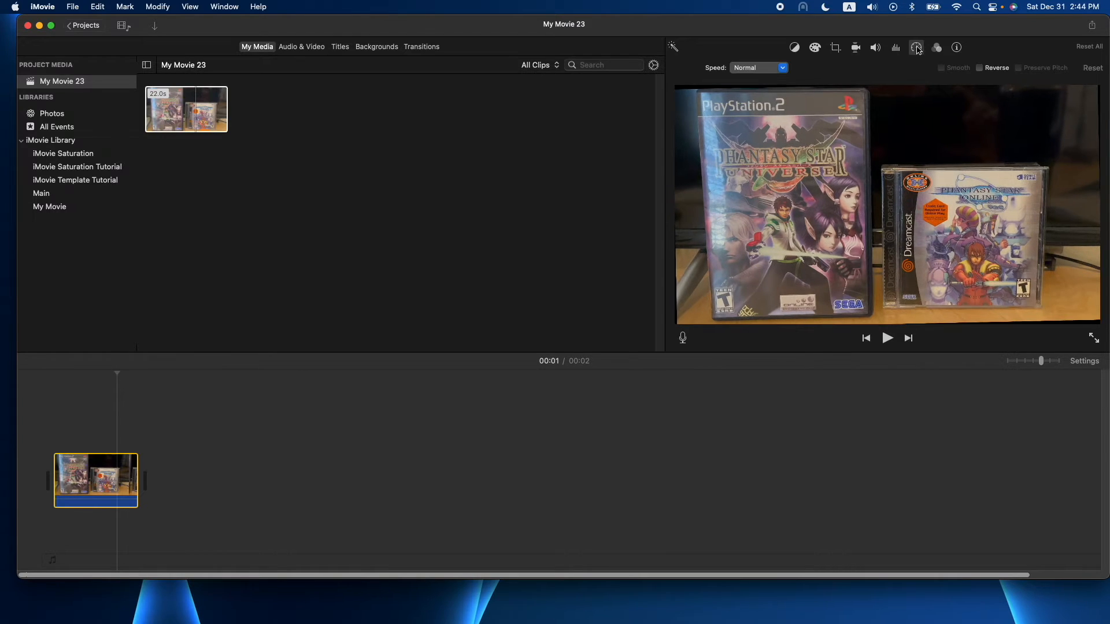
Set the clip speed to Fast 2x and play it back to check
click(758, 67)
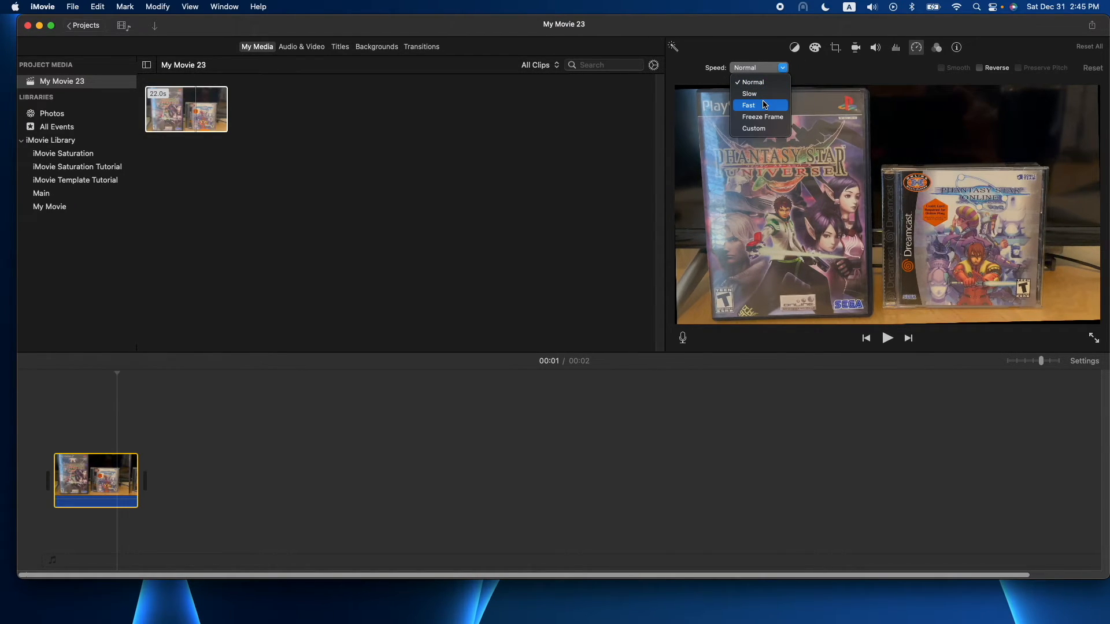
click(749, 105)
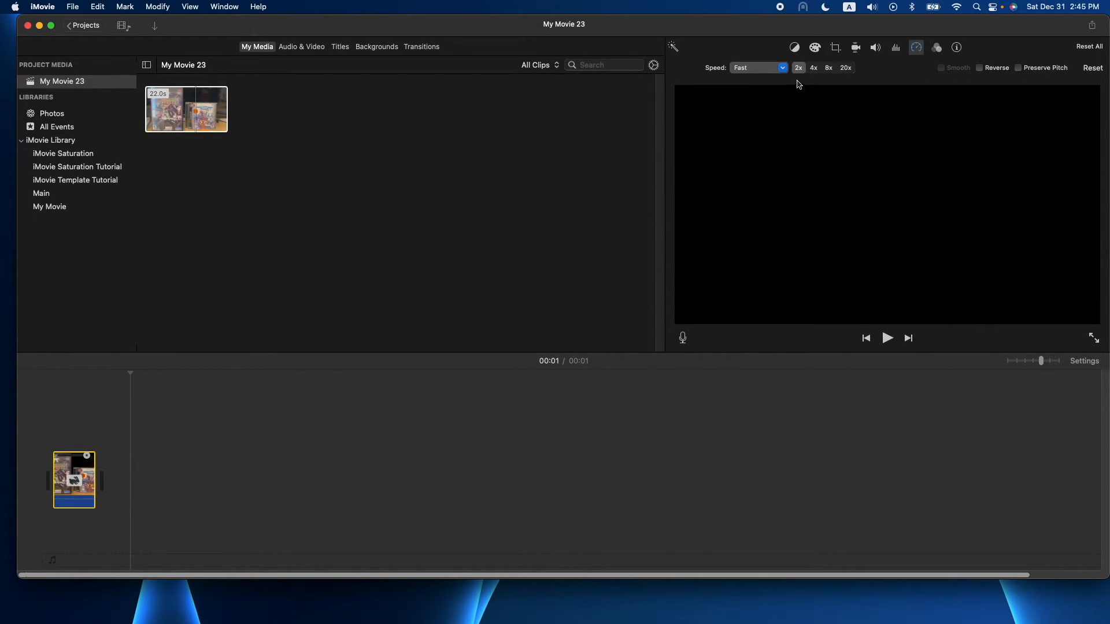
click(887, 338)
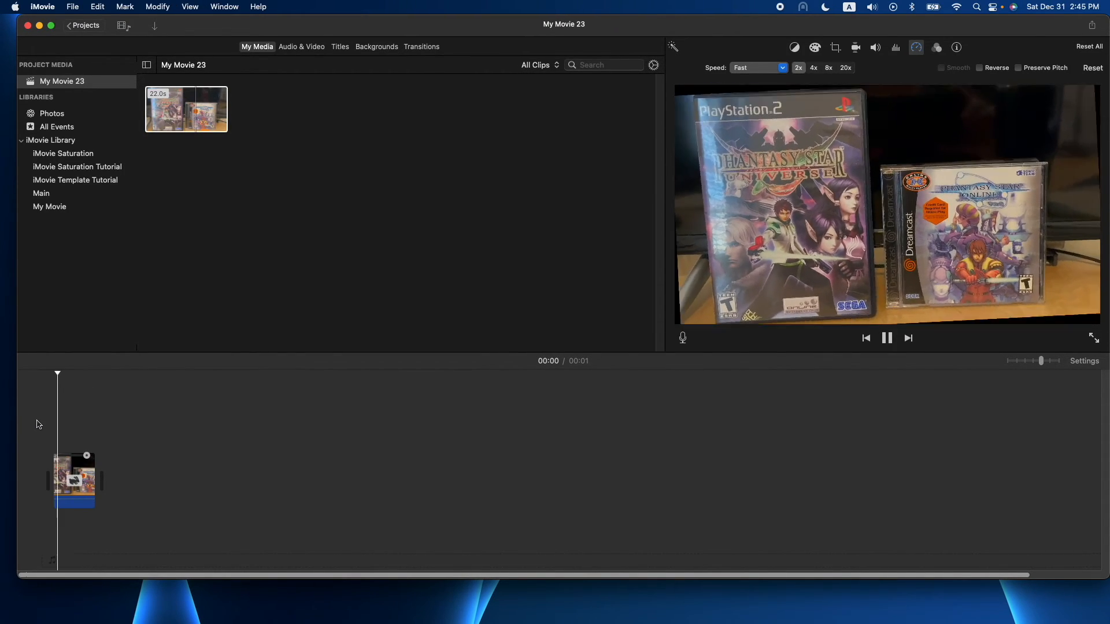
click(886, 338)
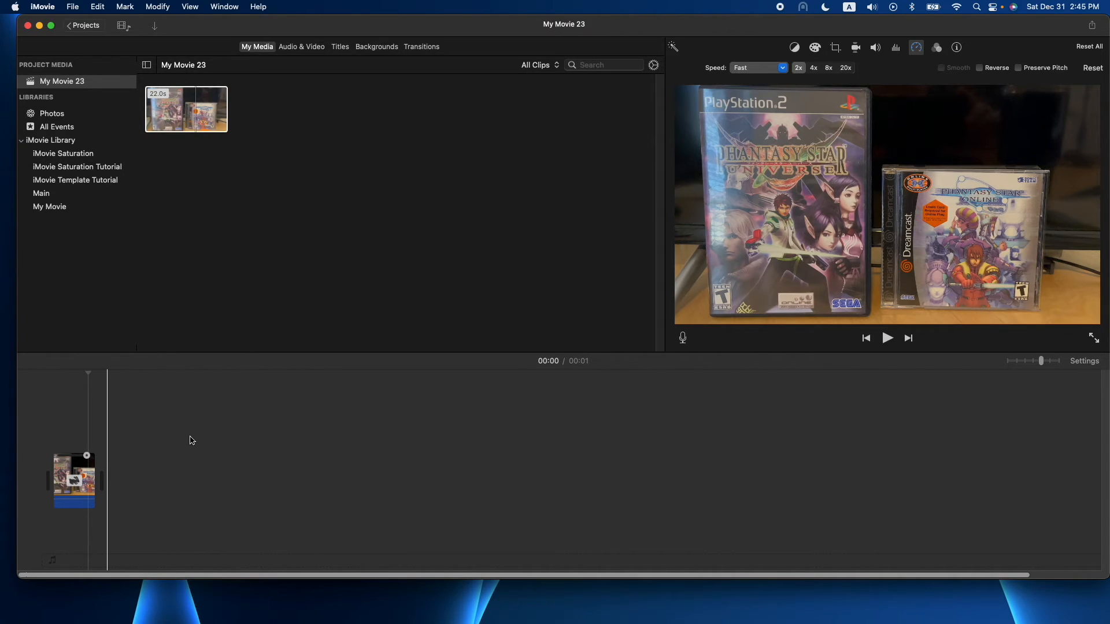
mouse_move(247, 458)
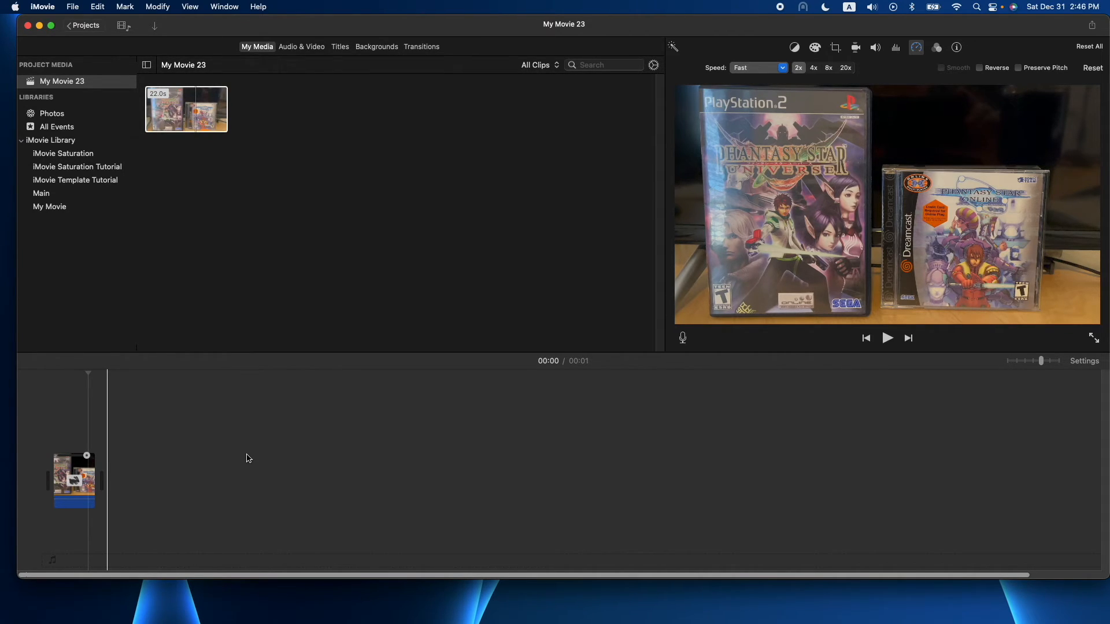